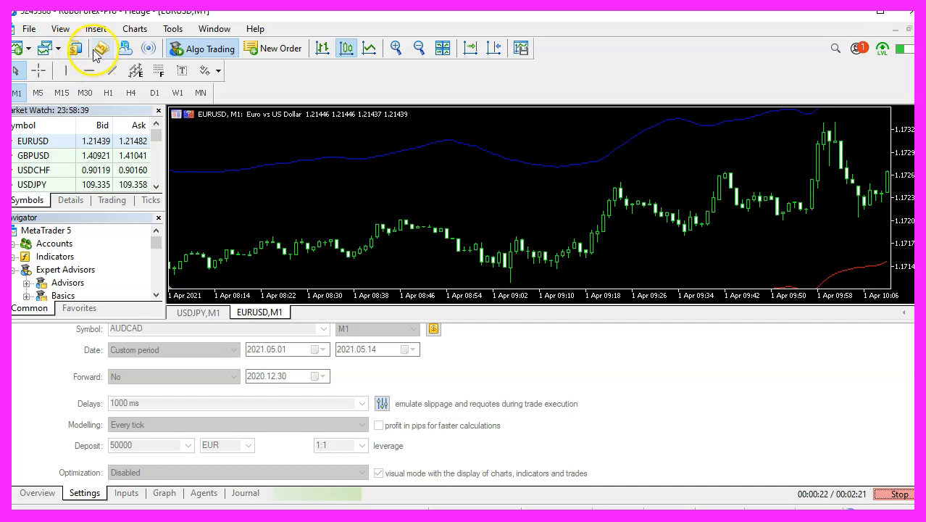
pyautogui.moveTo(101, 48)
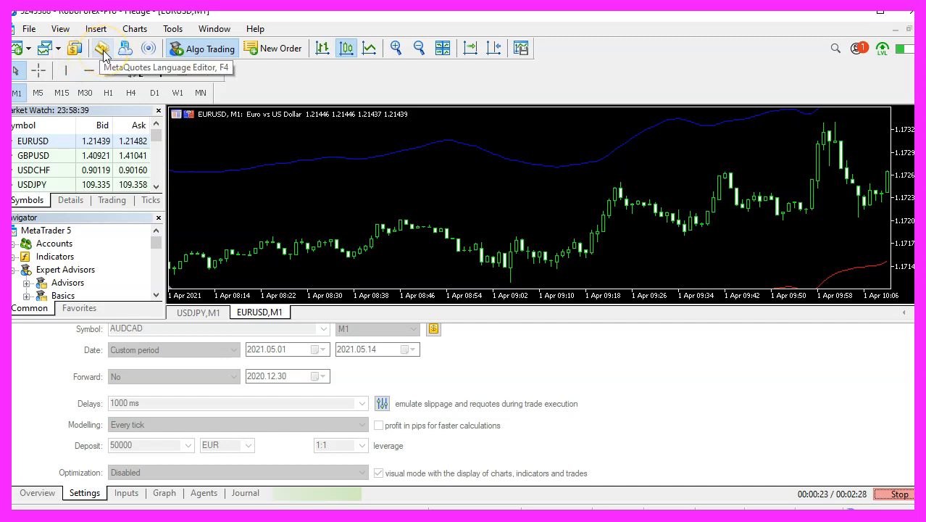
# - Create a new template Expert Advisor named SimpleEnvelopesBuyTrailingStop with no extra event handlers
pyautogui.click(102, 48)
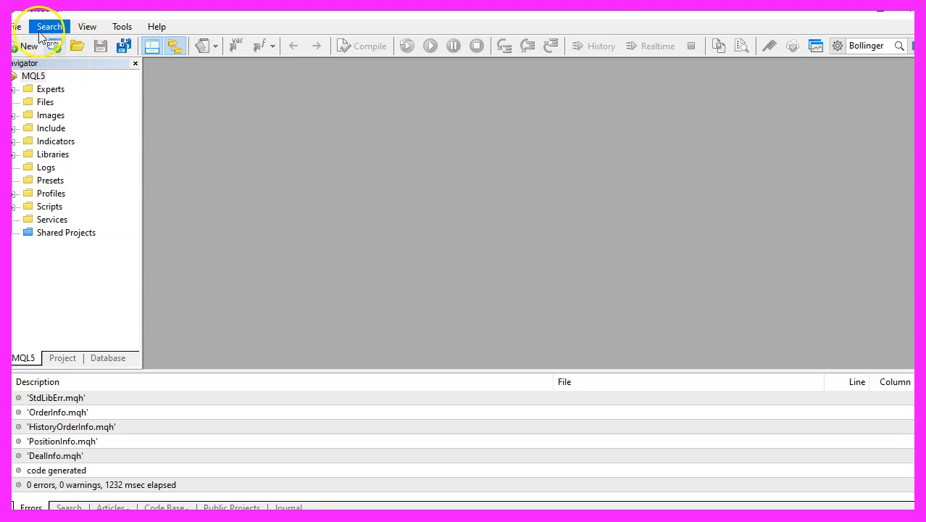
pyautogui.click(24, 46)
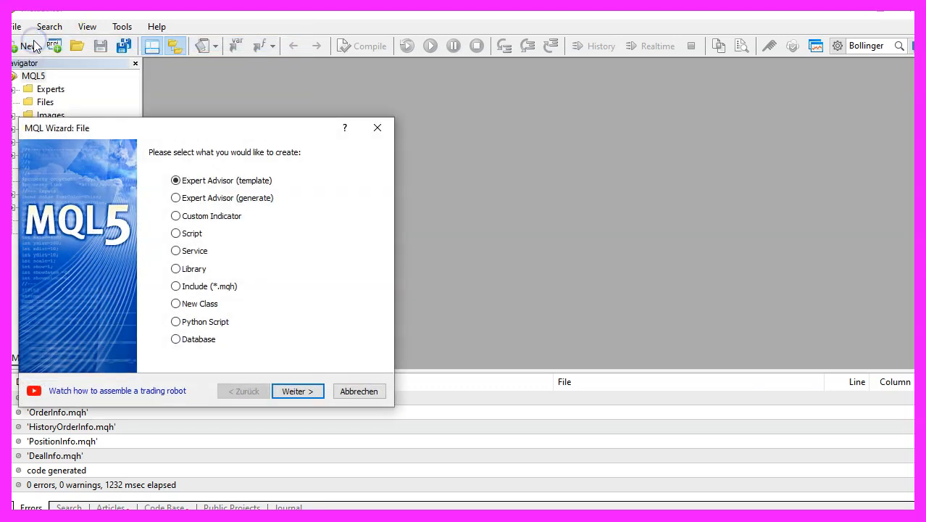
pyautogui.moveTo(259, 208)
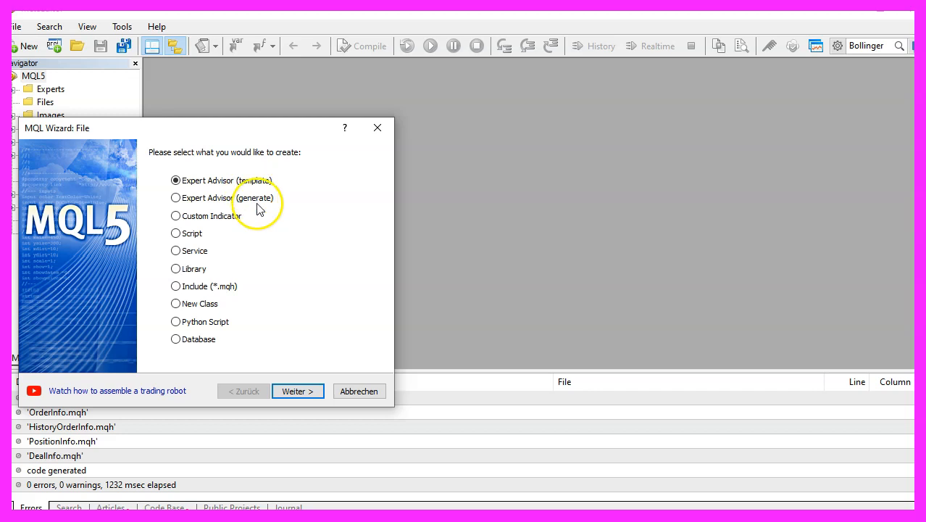
pyautogui.click(298, 391)
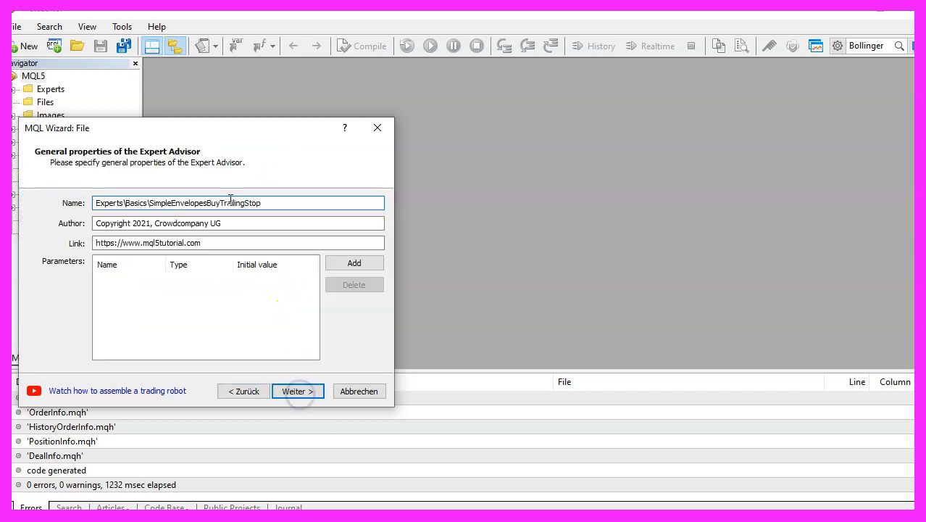
pyautogui.doubleClick(205, 202)
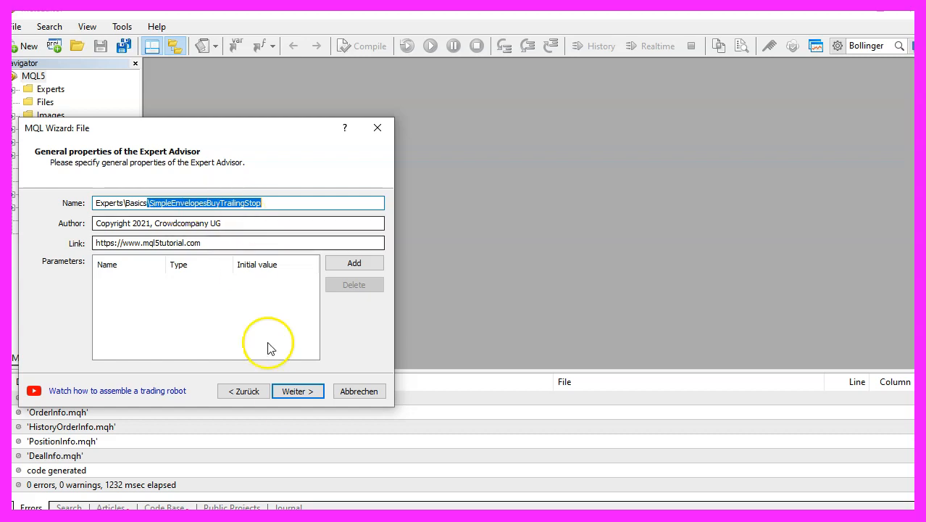
pyautogui.click(297, 391)
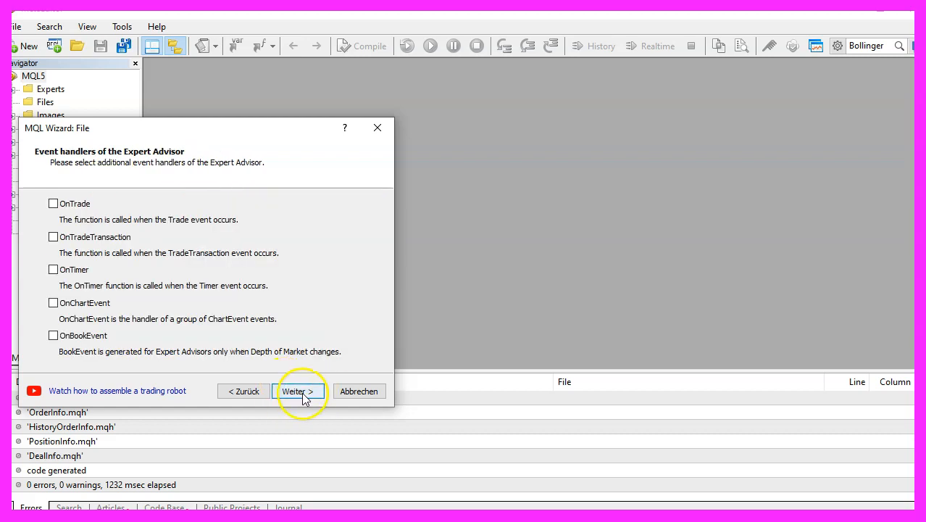
pyautogui.click(299, 391)
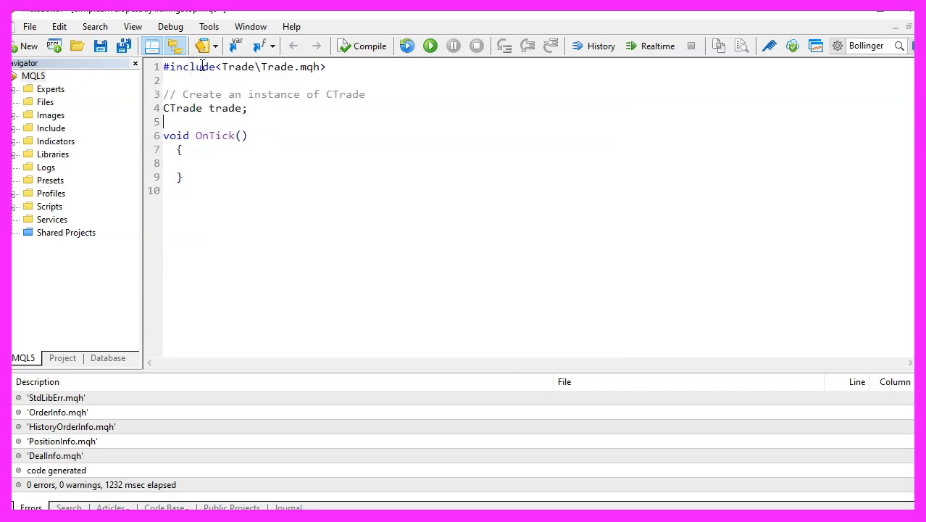
# - Walk through the Trade include, the CTrade instance and the static LastStopEnvelopesValue variable
pyautogui.click(311, 67)
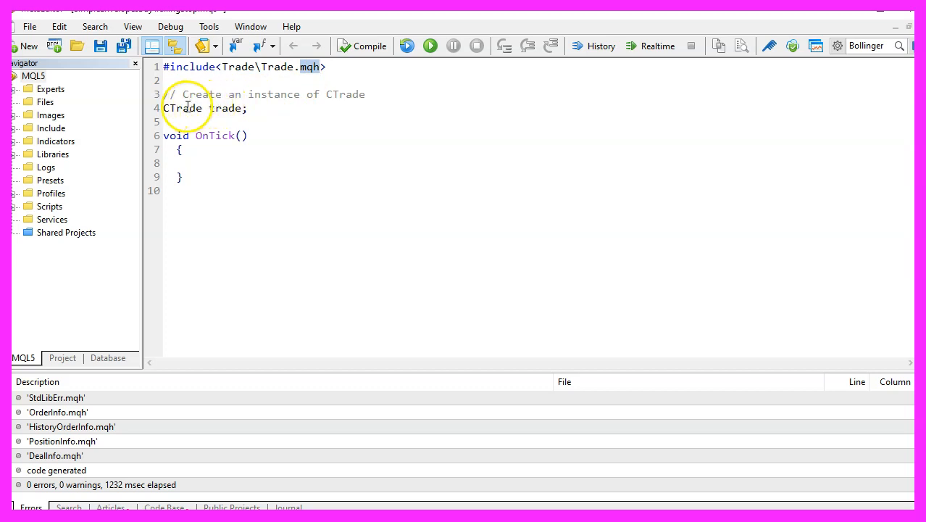
pyautogui.doubleClick(183, 108)
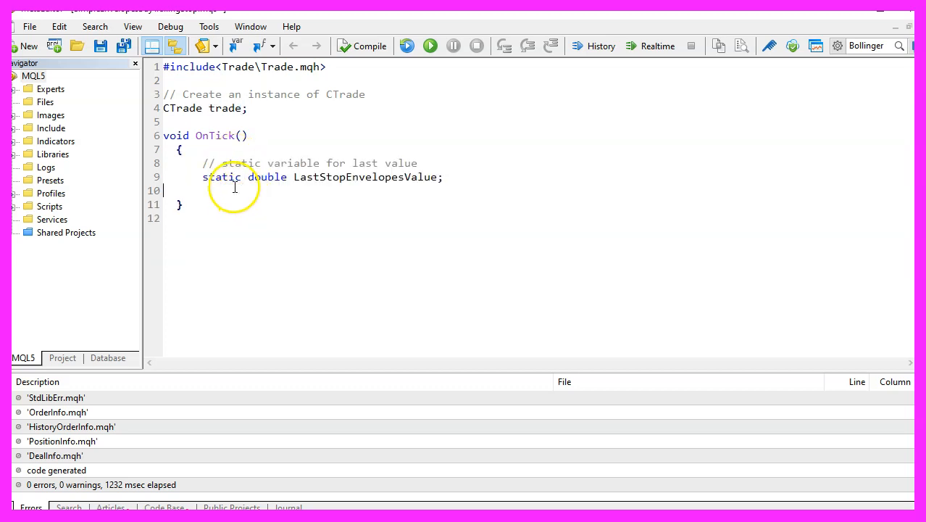
pyautogui.doubleClick(222, 177)
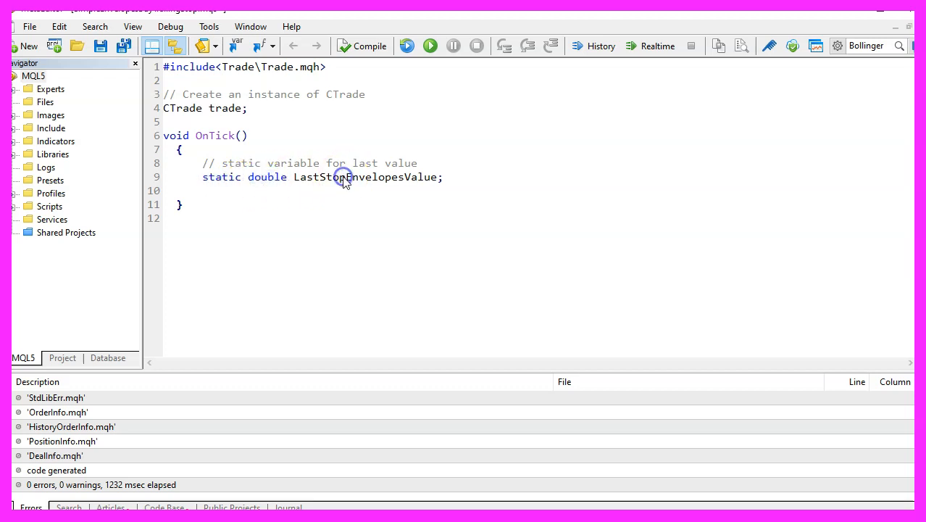
pyautogui.doubleClick(366, 177)
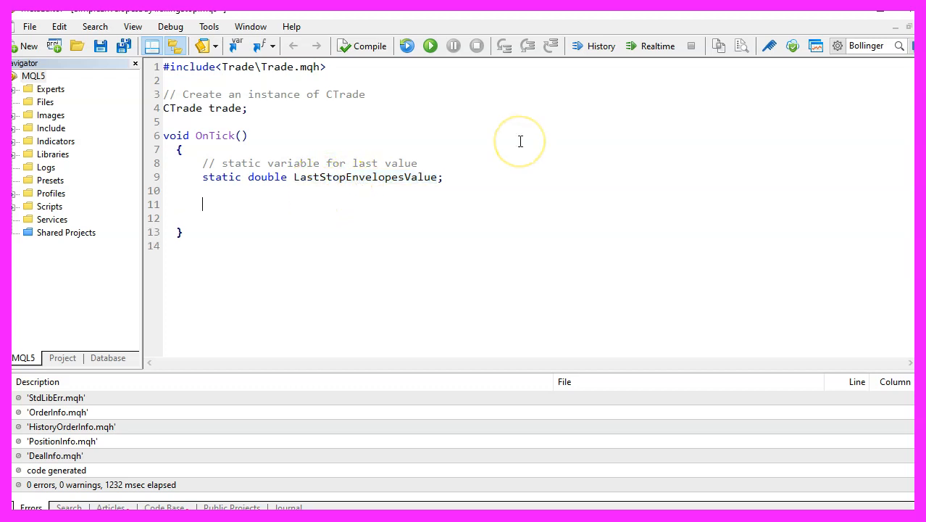
# - Add the Ask price comment and the NormalizeDouble Ask and Bid price calculations
pyautogui.write('// We calculate the Ask price')
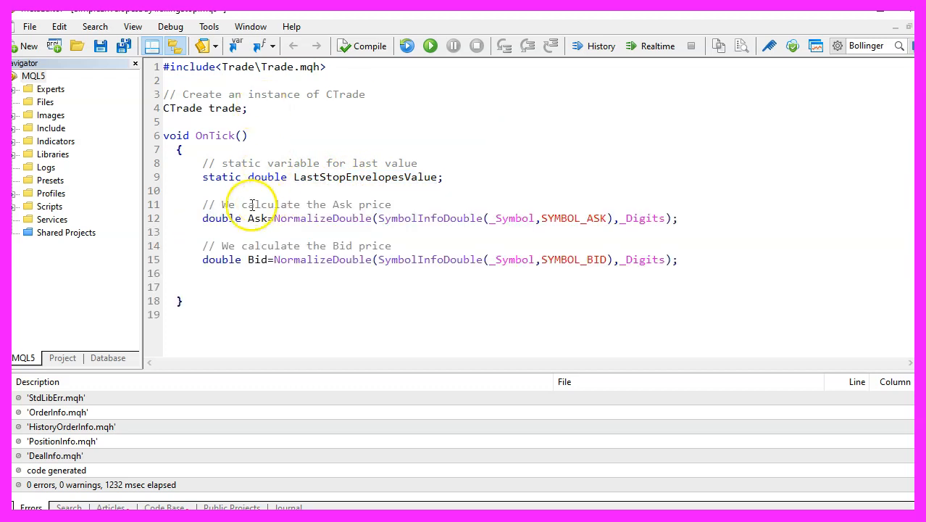
pyautogui.doubleClick(259, 259)
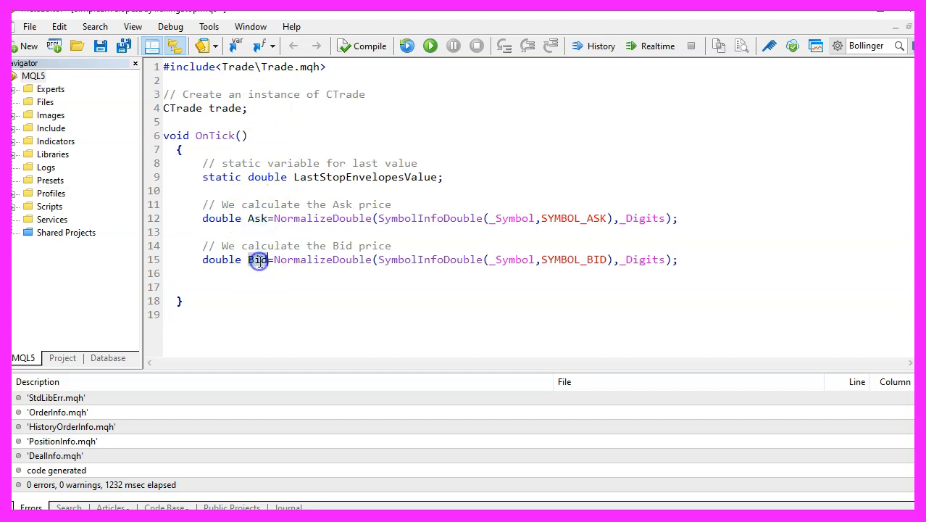
pyautogui.doubleClick(430, 218)
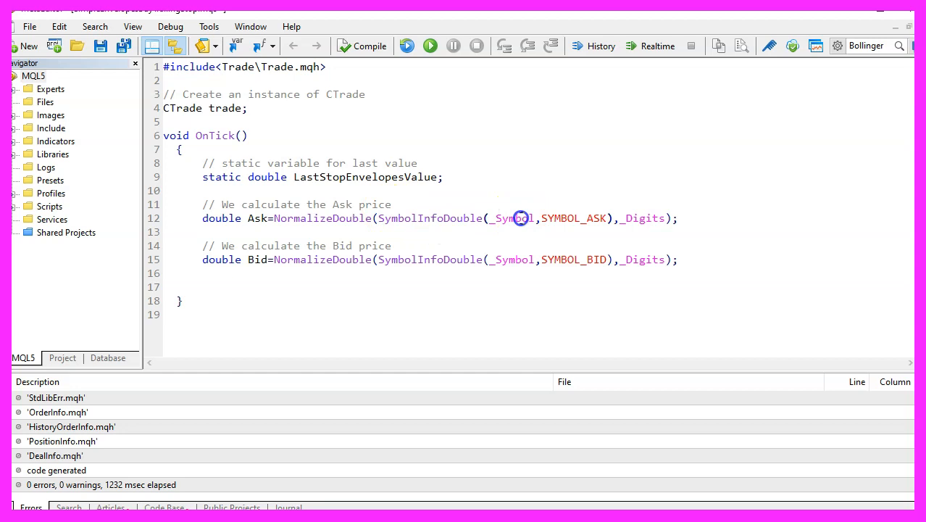
pyautogui.doubleClick(512, 219)
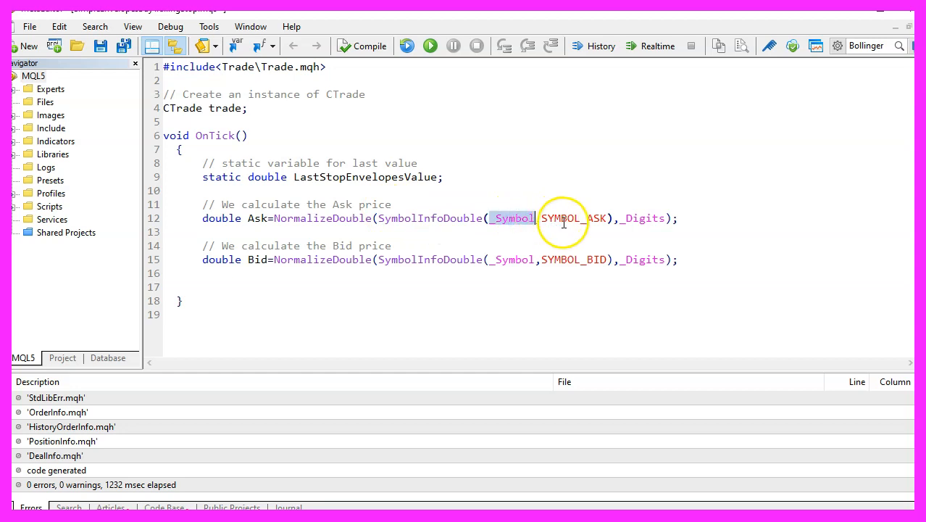
pyautogui.doubleClick(572, 218)
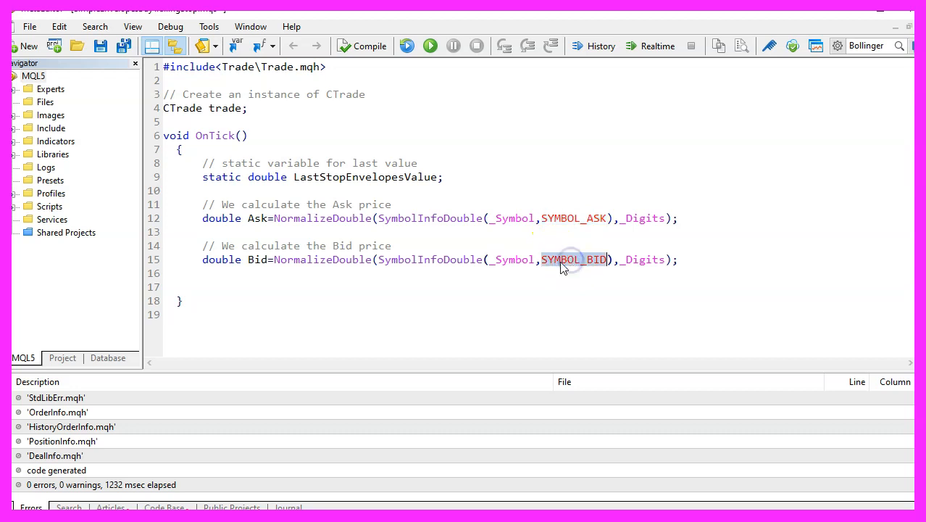
pyautogui.moveTo(346, 223)
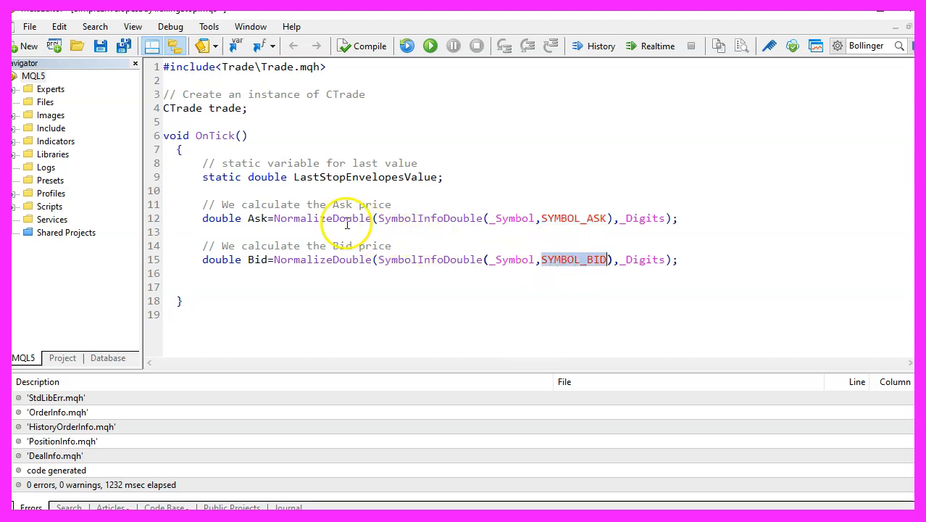
pyautogui.doubleClick(323, 218)
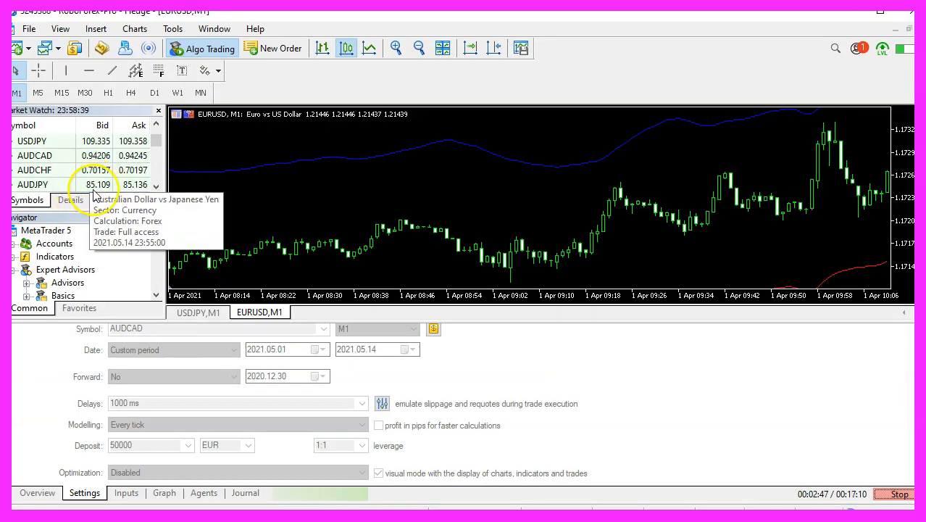
pyautogui.click(34, 170)
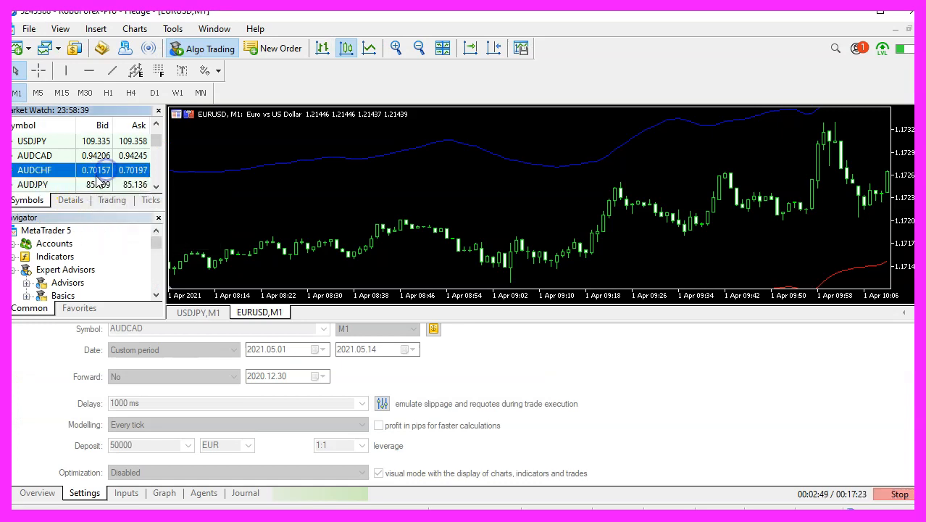
pyautogui.moveTo(97, 185)
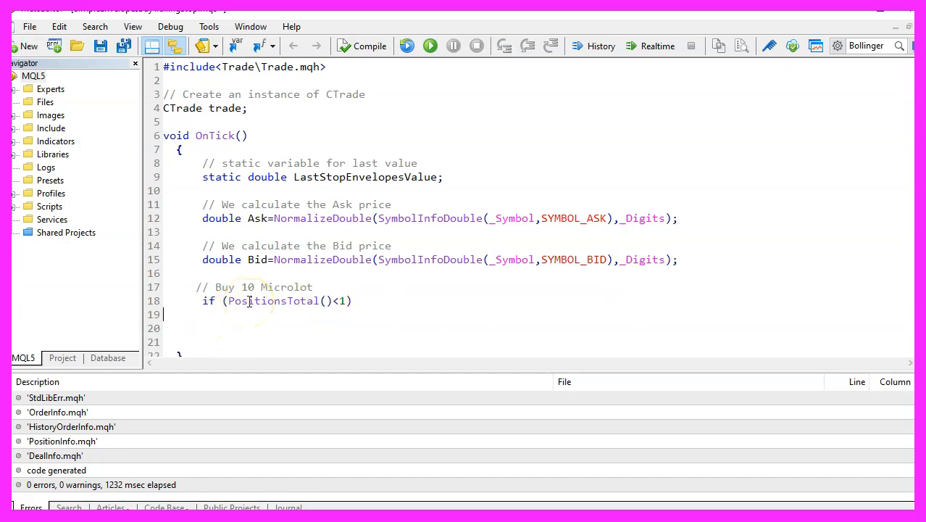
# - Review the PositionsTotal buy condition and the band arrays sorted with ArraySetAsSeries
pyautogui.doubleClick(266, 301)
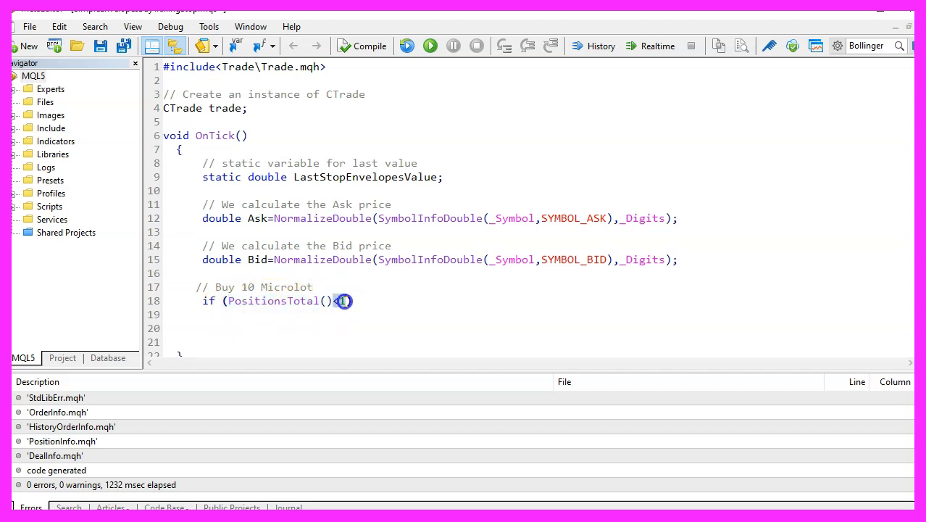
pyautogui.write('1')
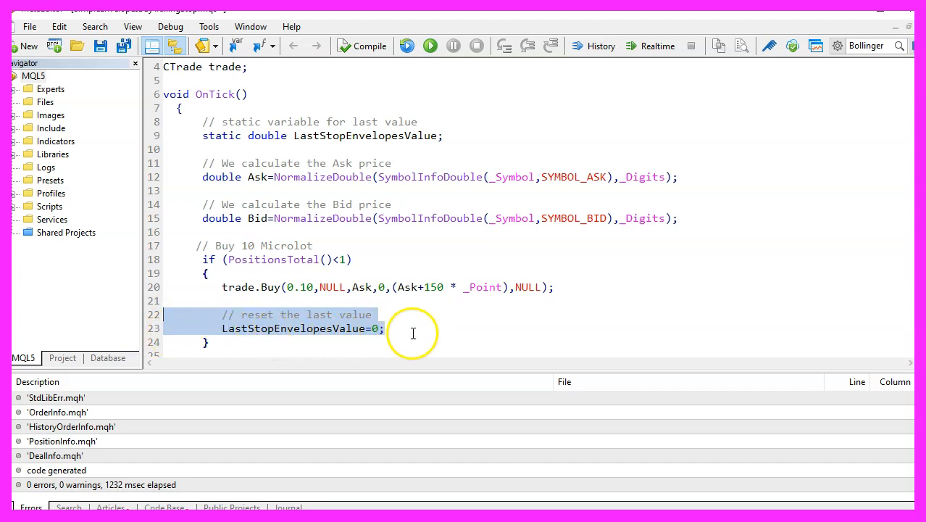
pyautogui.scroll(-3)
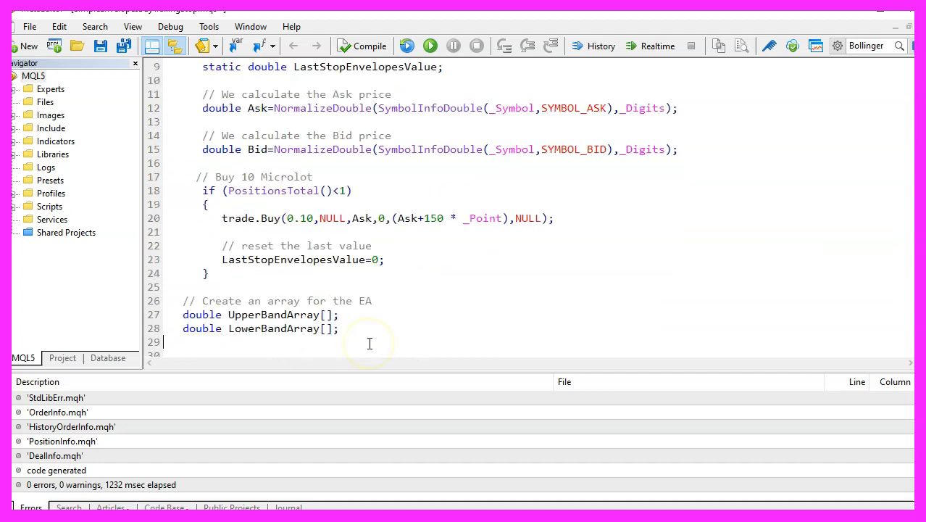
pyautogui.doubleClick(274, 315)
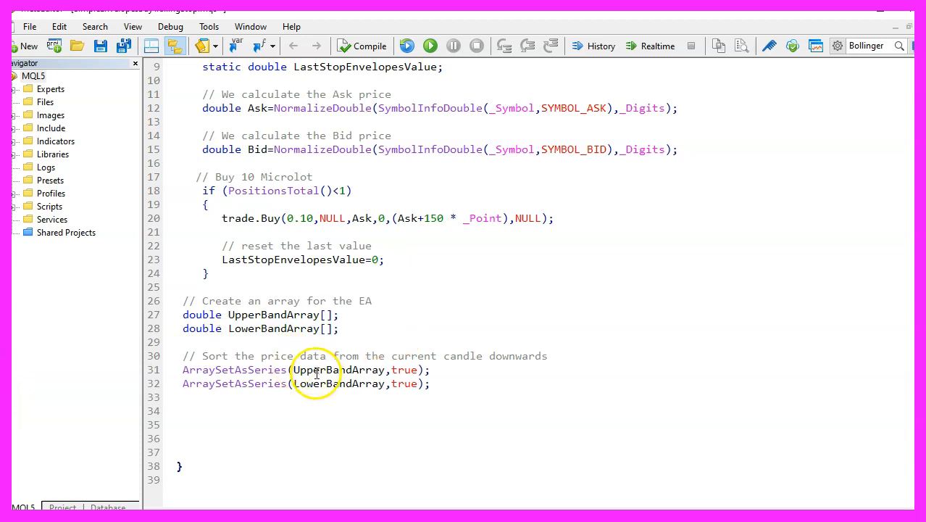
pyautogui.doubleClick(337, 383)
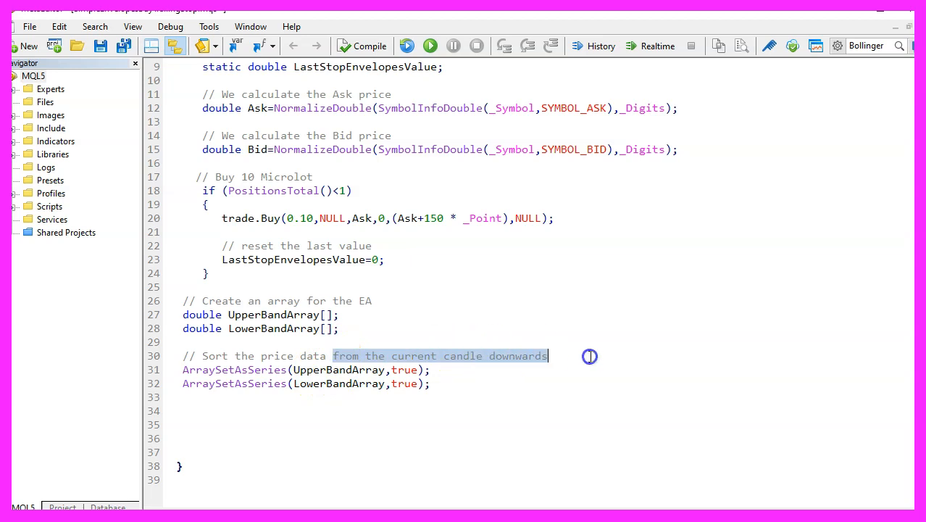
# - Define the Envelopes indicator: iEnvelopes(_Symbol,_Period,14,0,MODE_SMA,PRICE_CLOSE,0.100)
pyautogui.write('// Define the Envelopes EA')
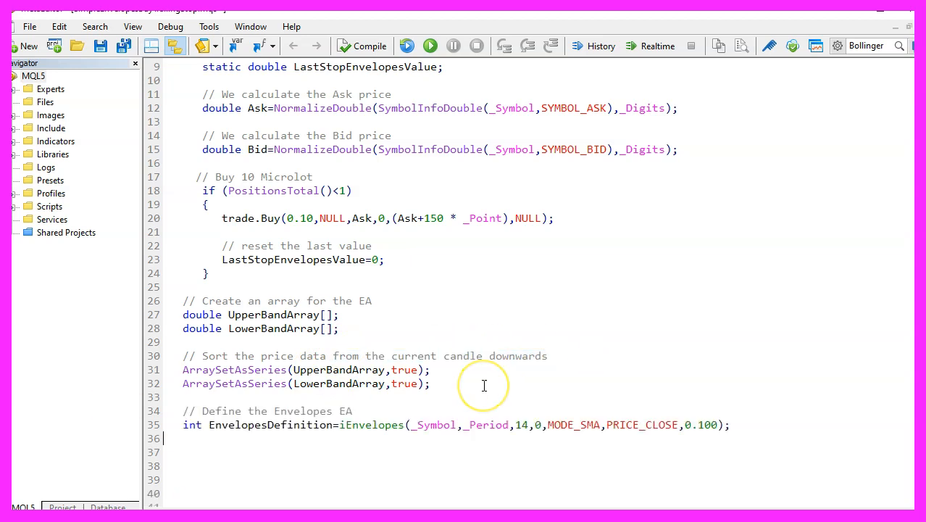
pyautogui.doubleClick(371, 424)
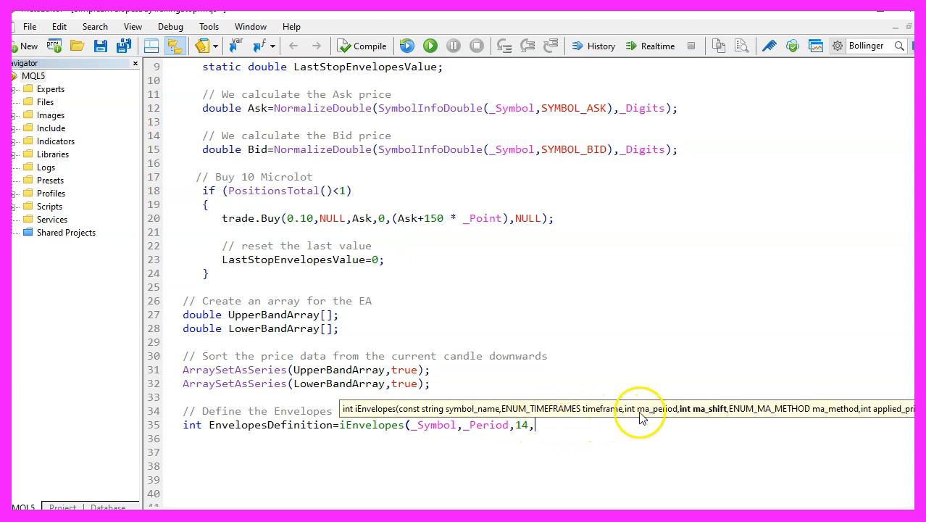
pyautogui.write('0,MODE_SMA,PRICE_CLOSE,0.100);')
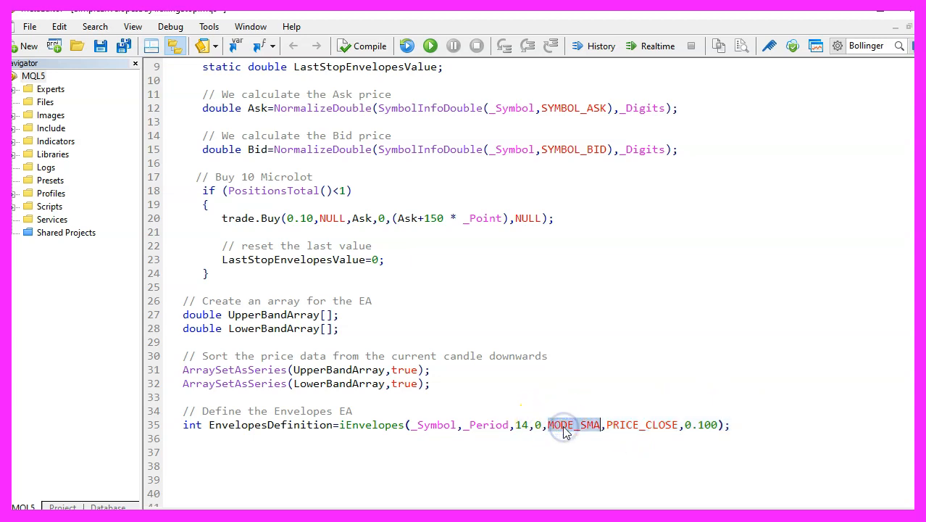
pyautogui.doubleClick(573, 424)
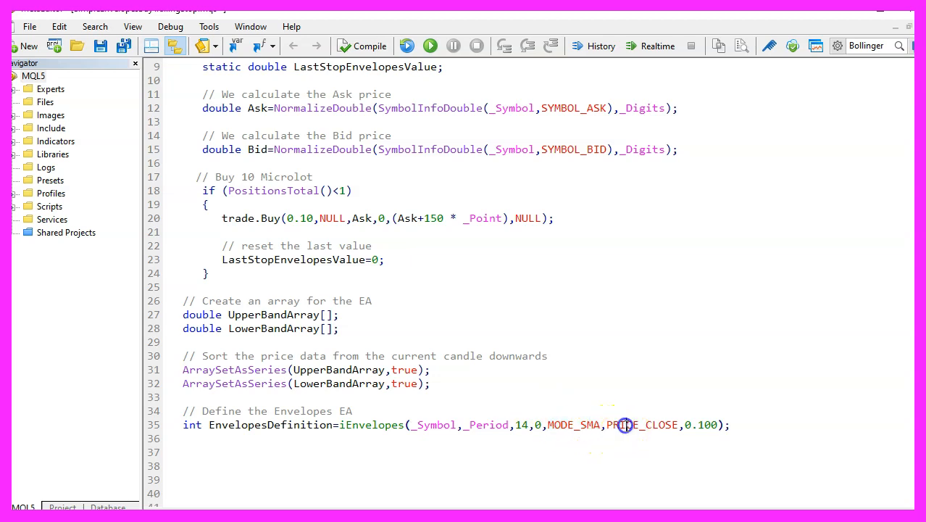
pyautogui.doubleClick(641, 425)
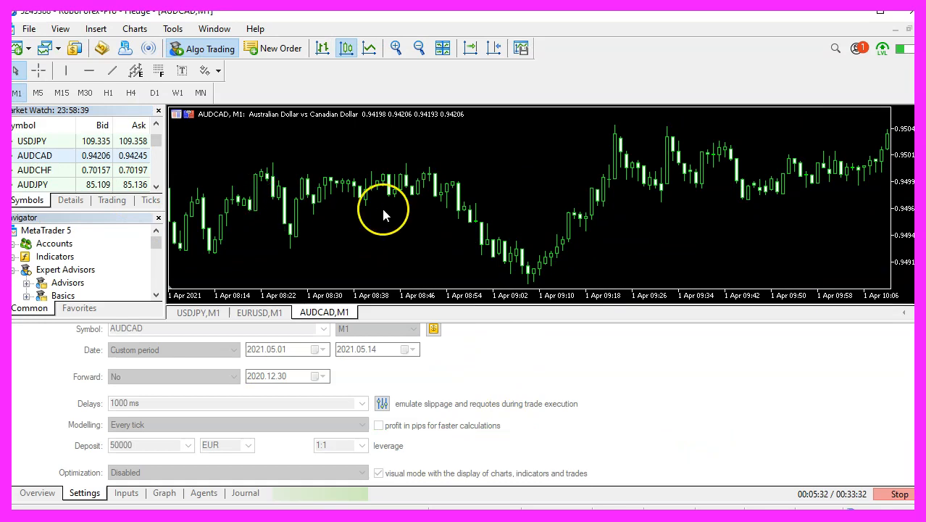
pyautogui.moveTo(158, 70)
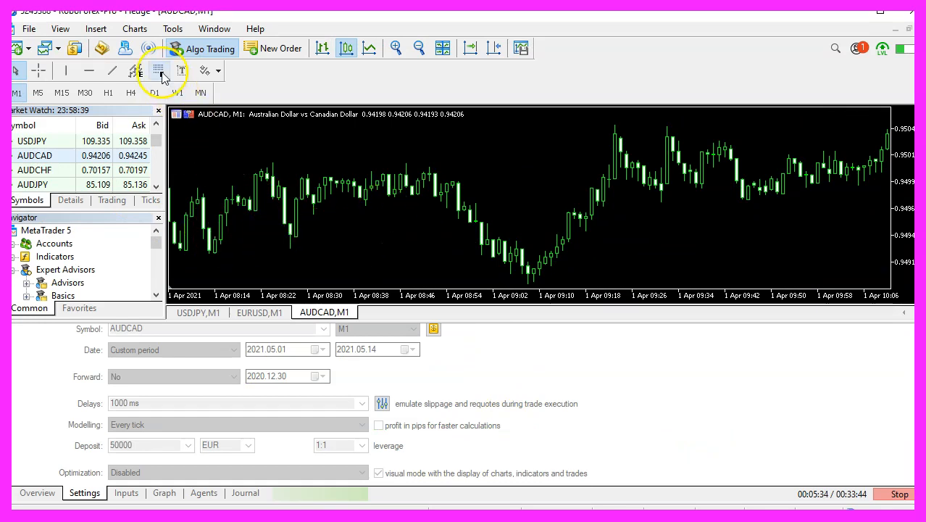
# - Add the Envelopes trend indicator to the AUDCAD chart with default settings
pyautogui.click(96, 28)
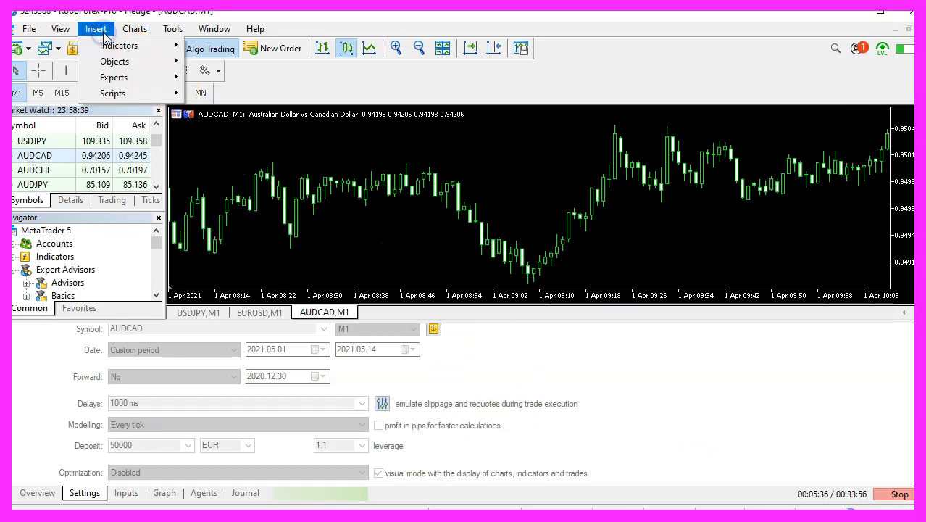
pyautogui.click(119, 45)
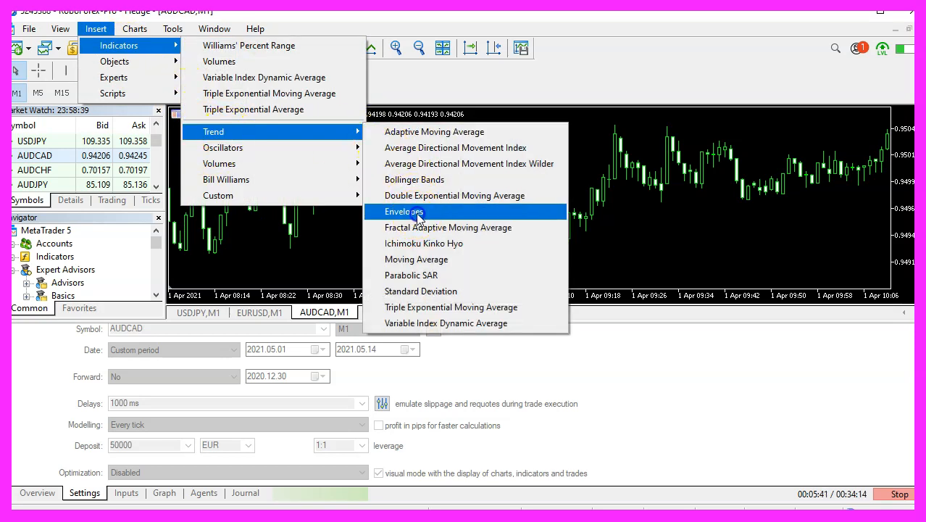
pyautogui.click(404, 211)
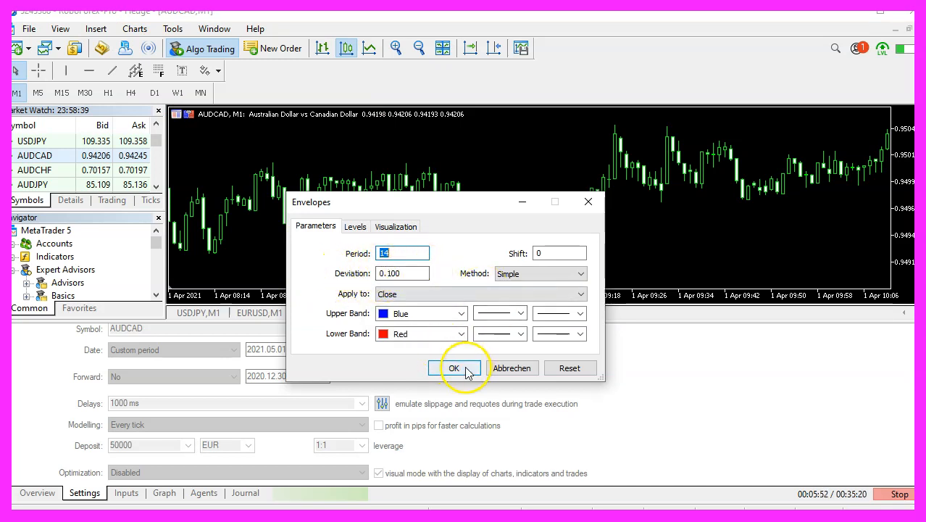
pyautogui.click(454, 368)
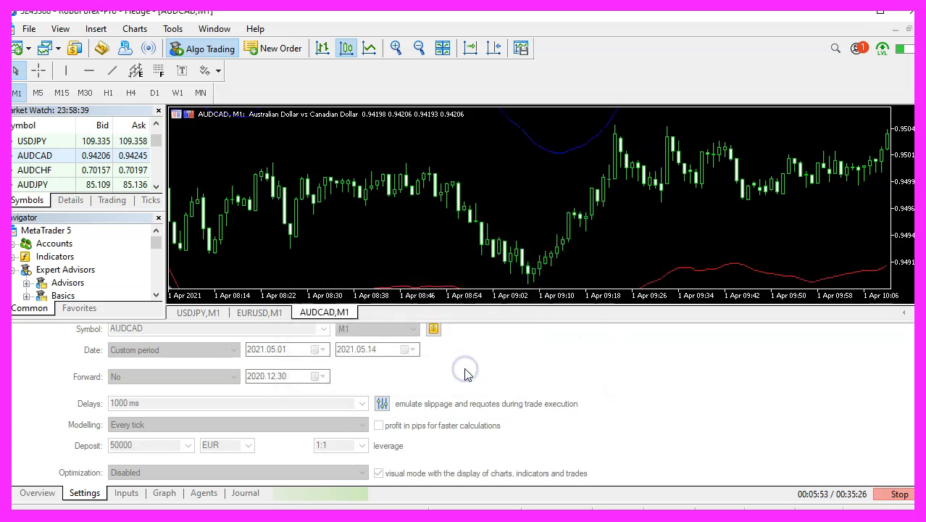
pyautogui.moveTo(648, 241)
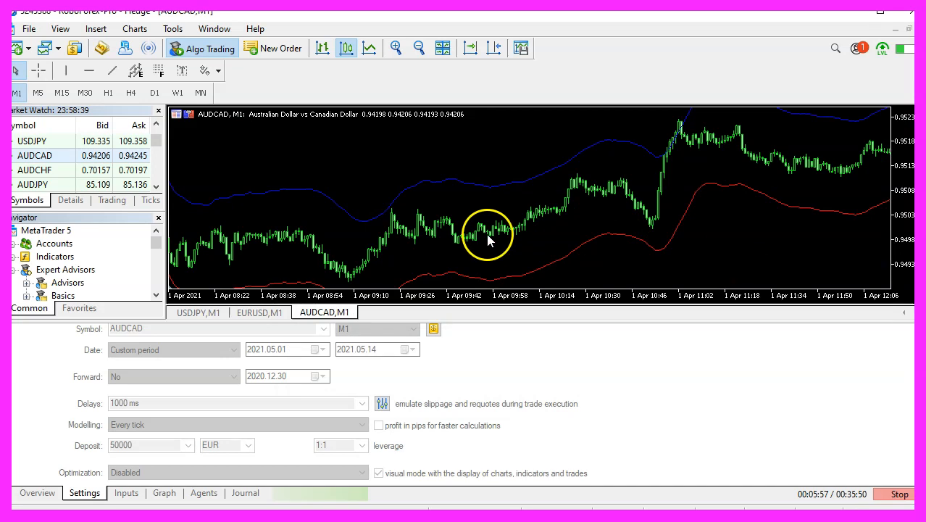
# - Save the chart as the tester template, overwriting the existing tester.tpl
pyautogui.rightClick(489, 240)
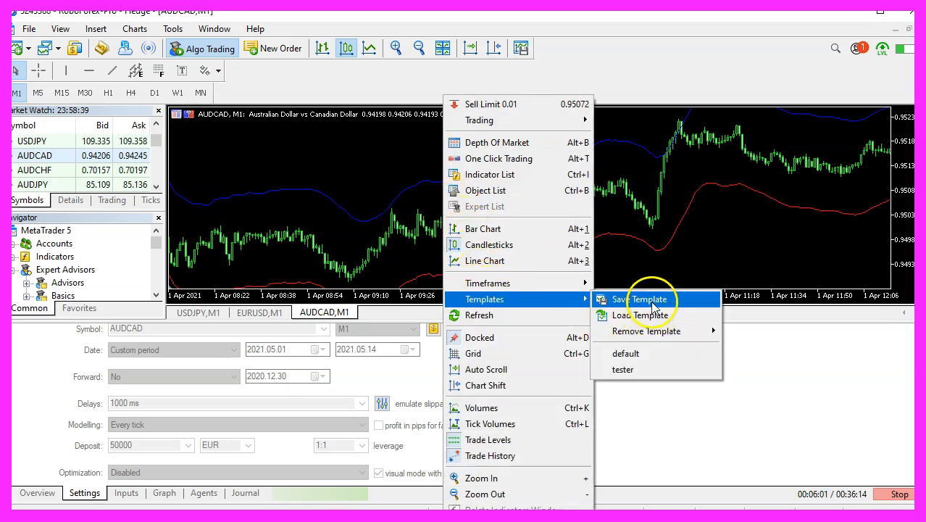
pyautogui.click(635, 298)
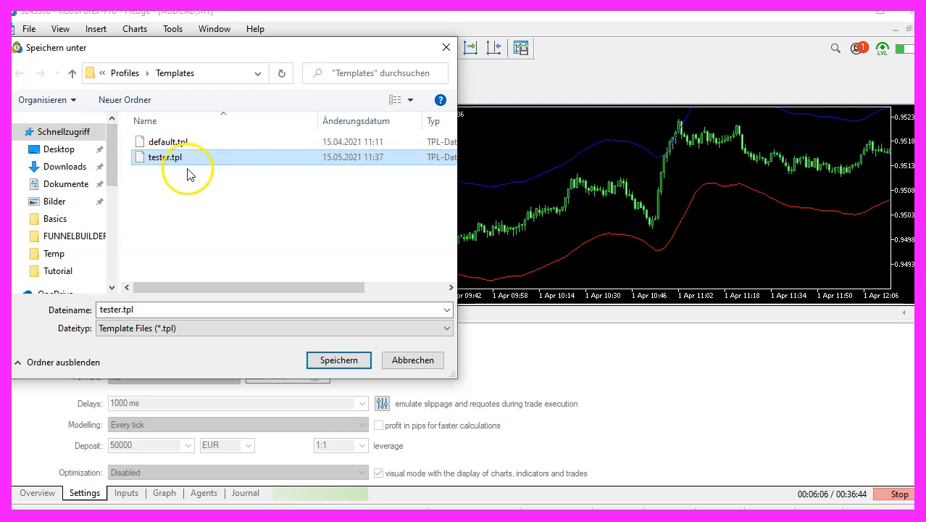
pyautogui.click(338, 360)
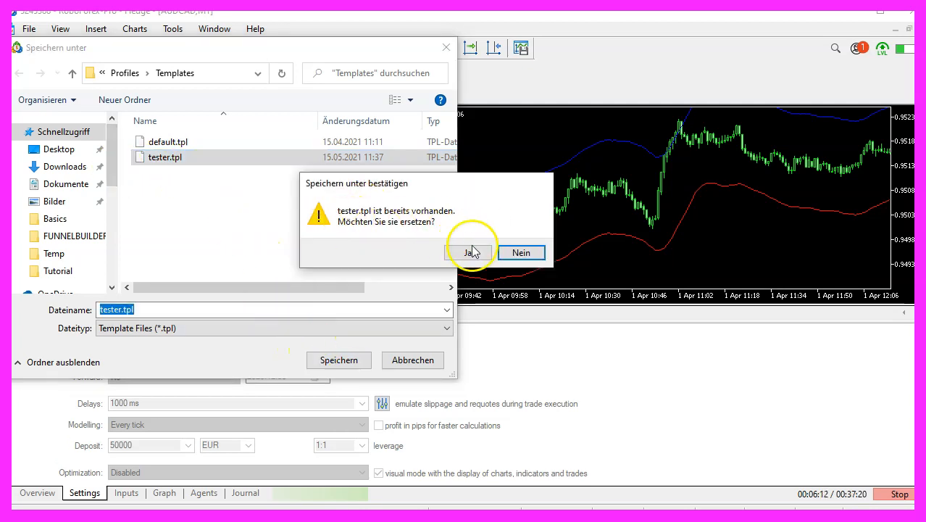
pyautogui.click(469, 252)
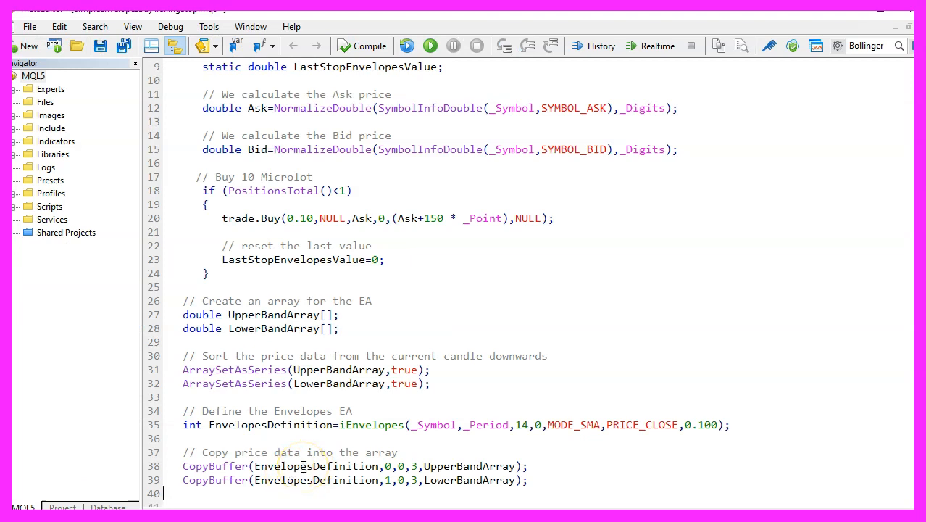
# - Point out the EnvelopesDefinition handle and band buffer numbers in the CopyBuffer calls
pyautogui.doubleClick(214, 466)
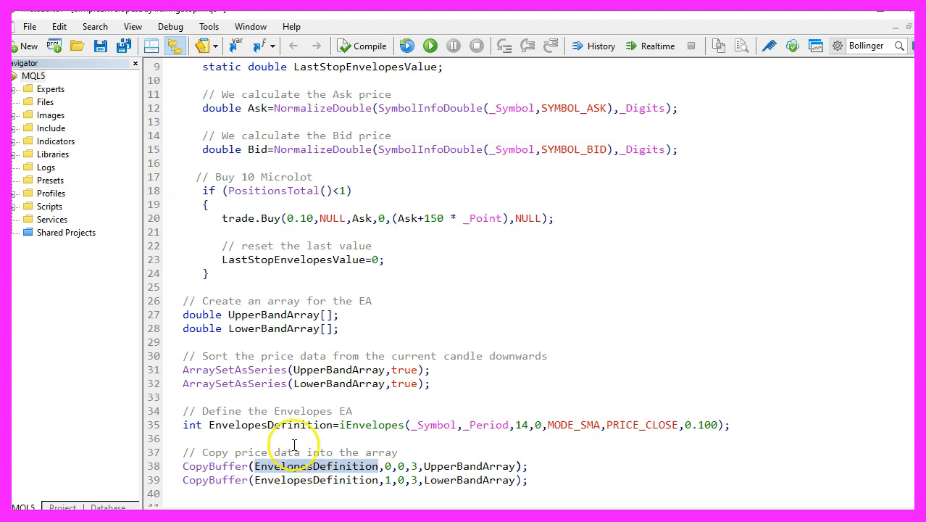
pyautogui.doubleClick(272, 425)
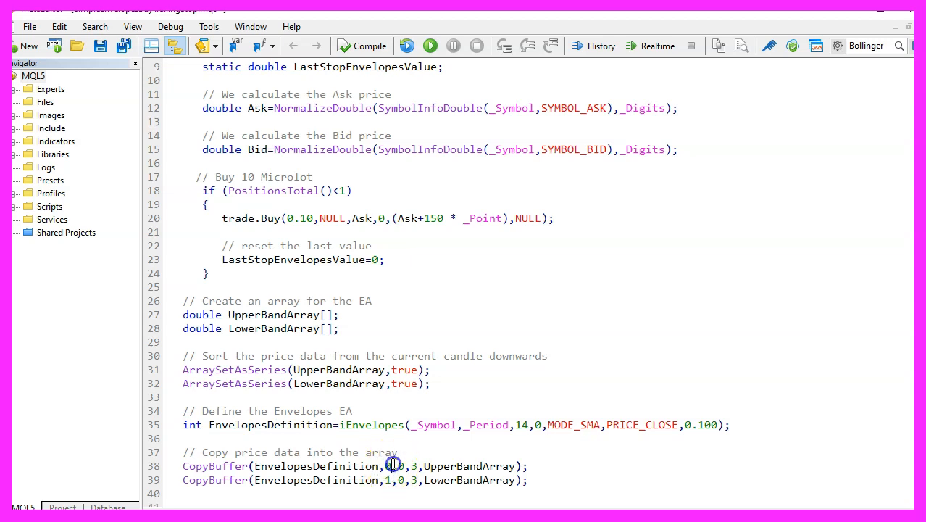
pyautogui.click(386, 466)
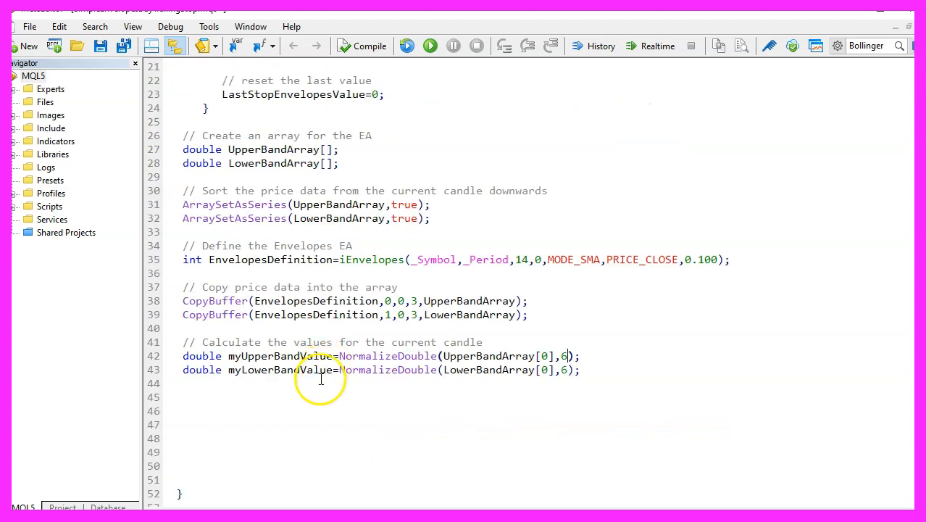
# - Review the current-candle band values taken from UpperBandArray index 0
pyautogui.doubleClick(487, 355)
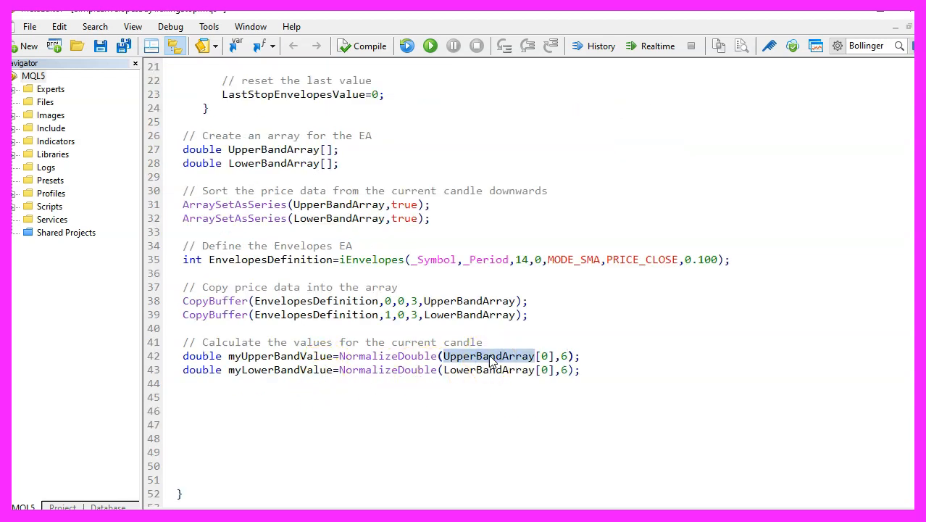
pyautogui.click(543, 356)
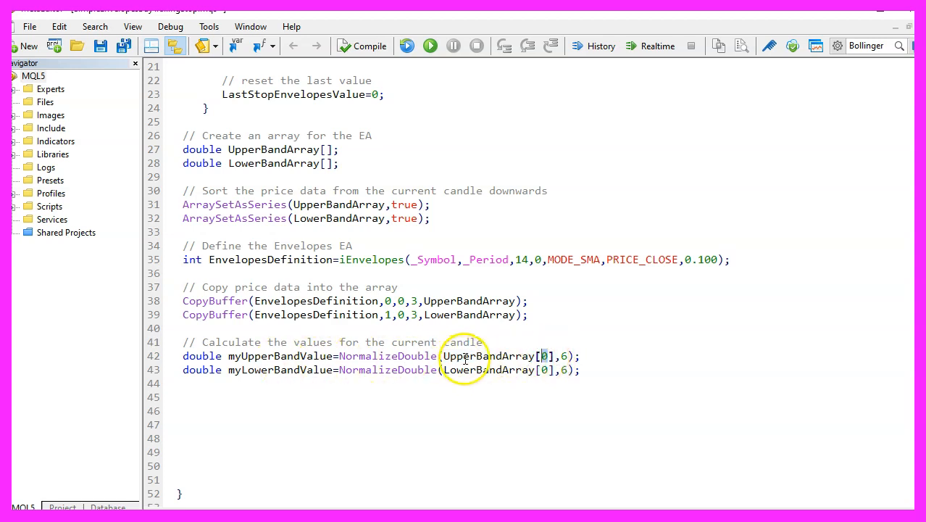
pyautogui.doubleClick(388, 355)
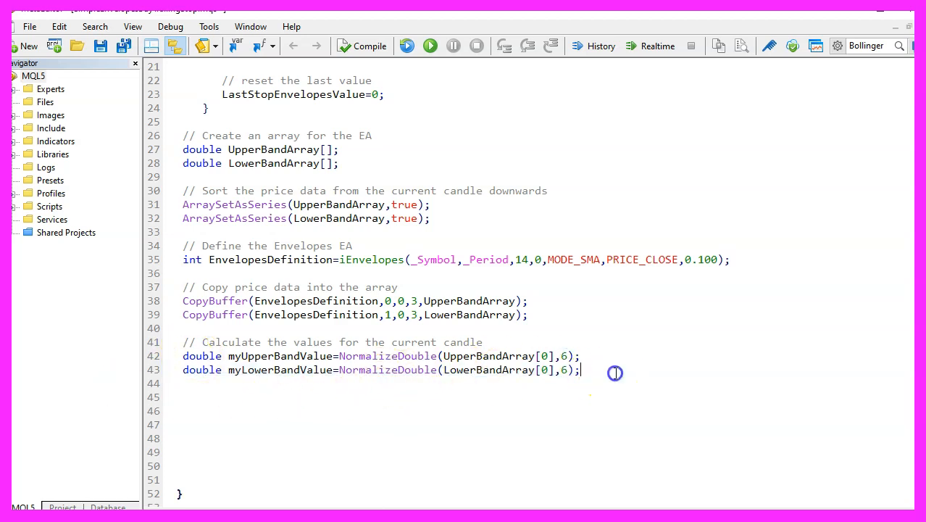
# - Add the last-candle band values, then the '// if stop is below Bid price' comment
pyautogui.write('// Calculate the values for the last candle')
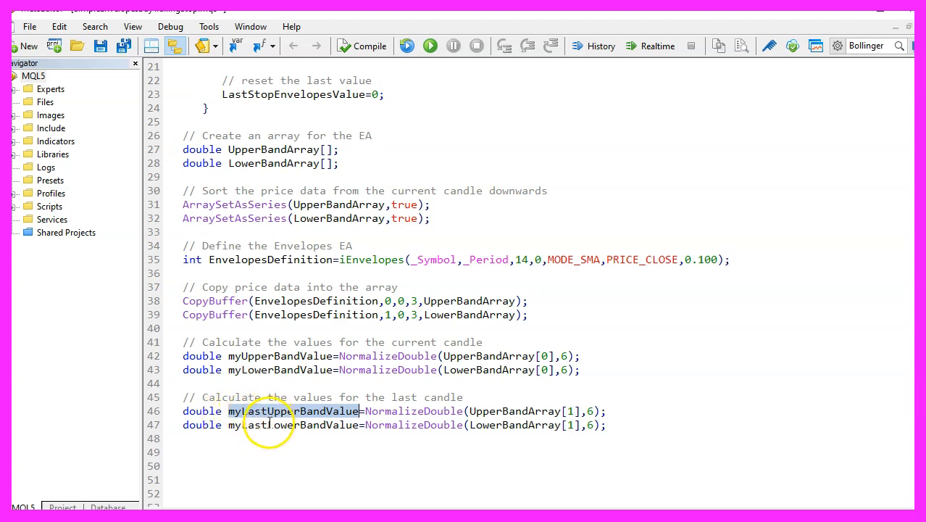
pyautogui.doubleClick(294, 425)
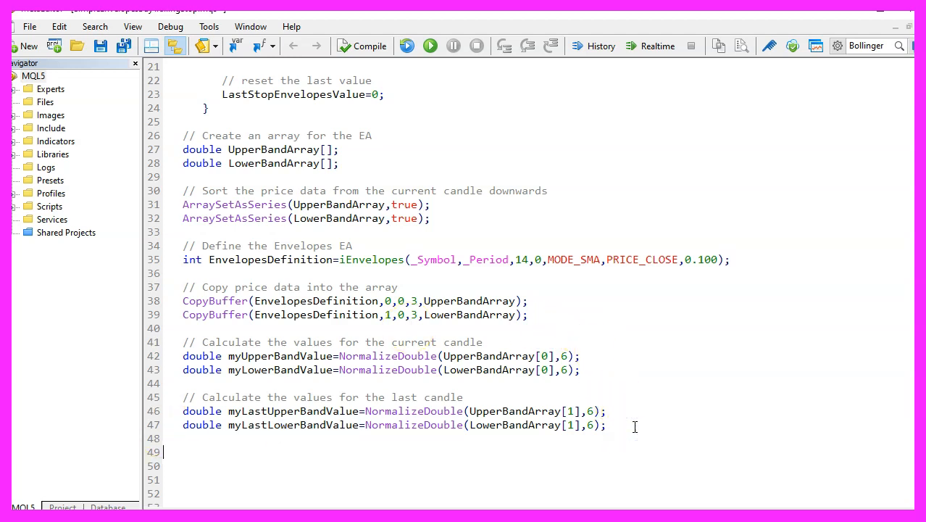
pyautogui.write('// if stop is below Bid price')
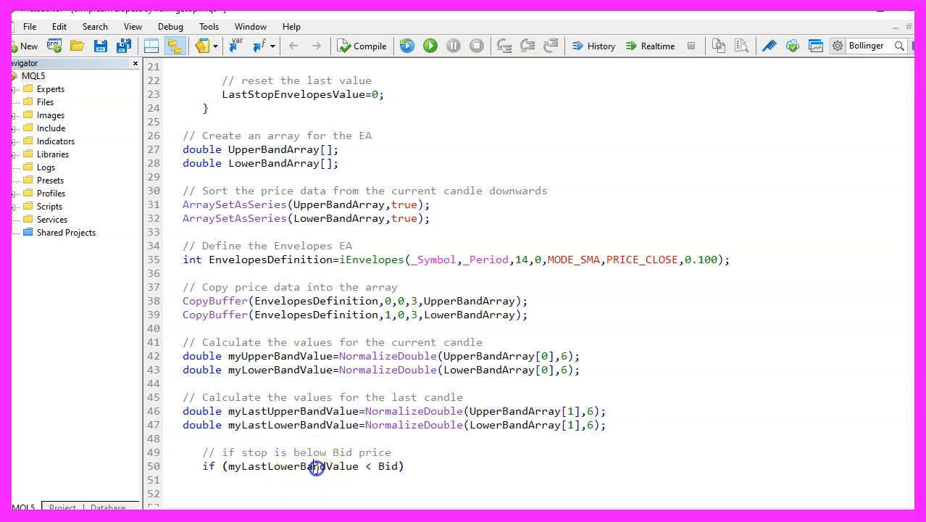
# - Add if checks on myLastLowerBandValue, call CheckEnvelopesBuyTrailingStop, and assign LastStopEnvelopesValue
pyautogui.doubleClick(290, 467)
pyautogui.write('if (myLastLowerBandValue > LastStopEnvelopesValue)')
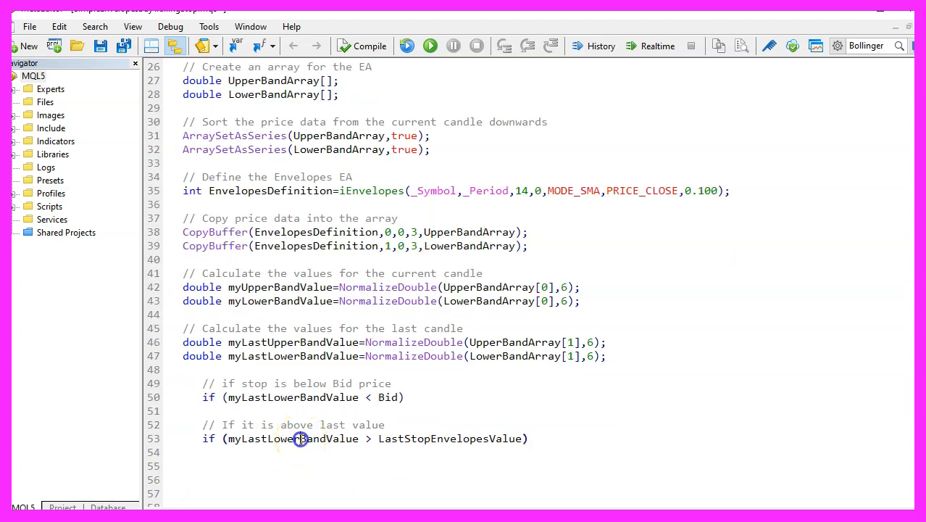
pyautogui.doubleClick(293, 438)
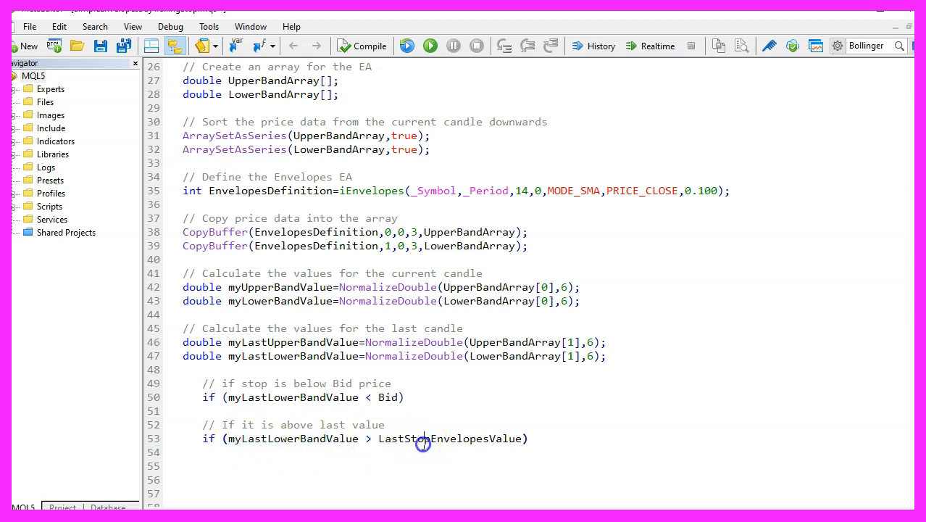
pyautogui.doubleClick(422, 438)
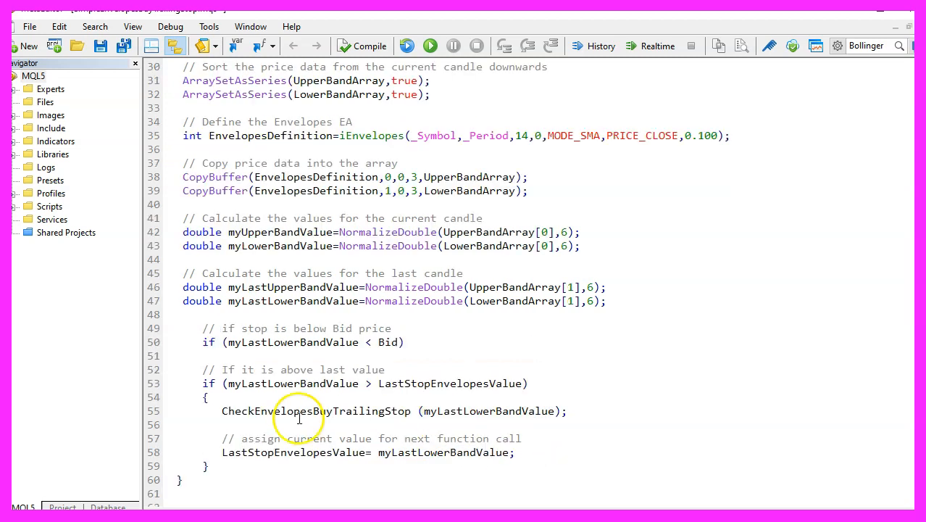
pyautogui.doubleClick(316, 411)
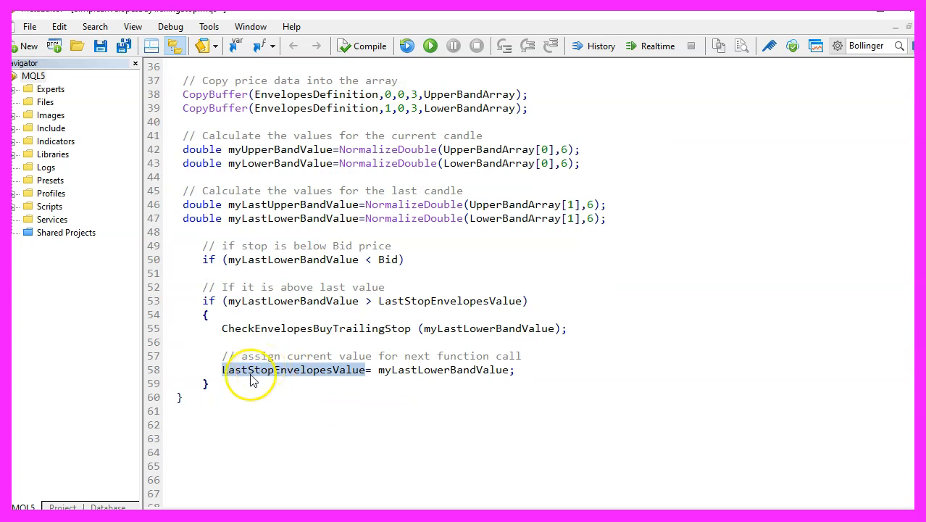
pyautogui.doubleClick(444, 369)
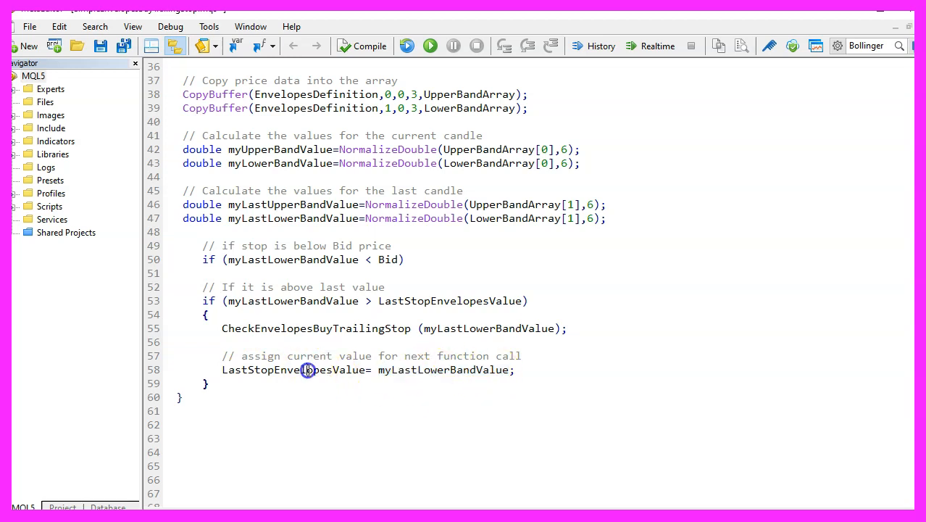
pyautogui.doubleClick(293, 370)
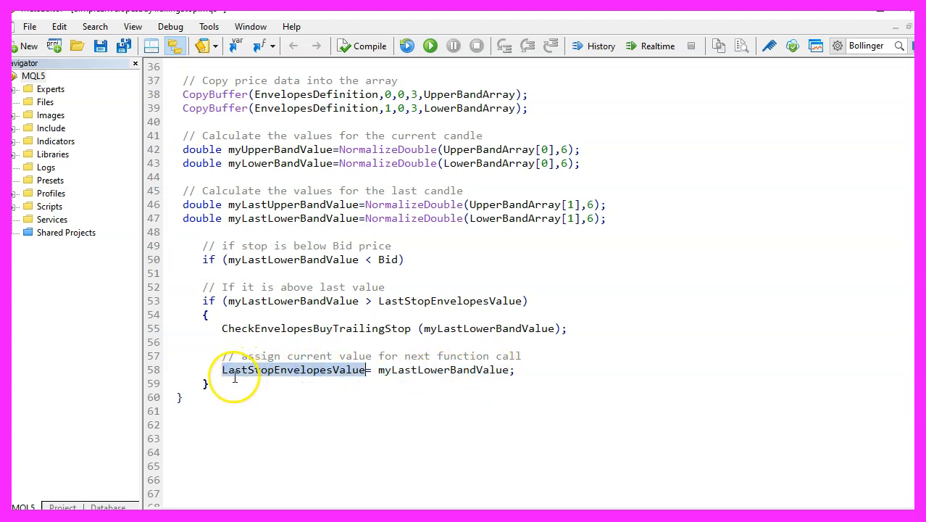
pyautogui.moveTo(323, 376)
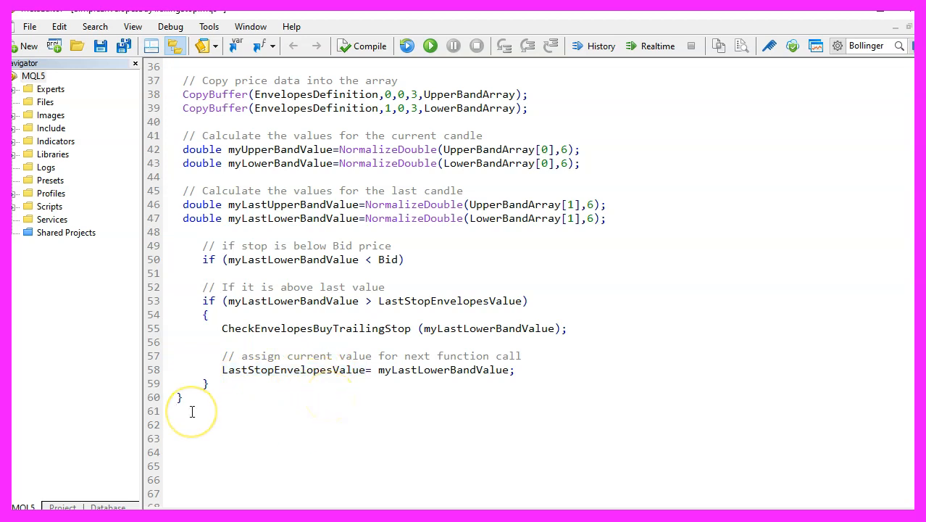
# - Write CheckEnvelopesBuyTrailingStop(double myLastLowerBandValue) with the position loop, symbol check and ticket lookup
pyautogui.write('void CheckEnvelopesBuyTrailingStop(double myLastLowerBandValue)')
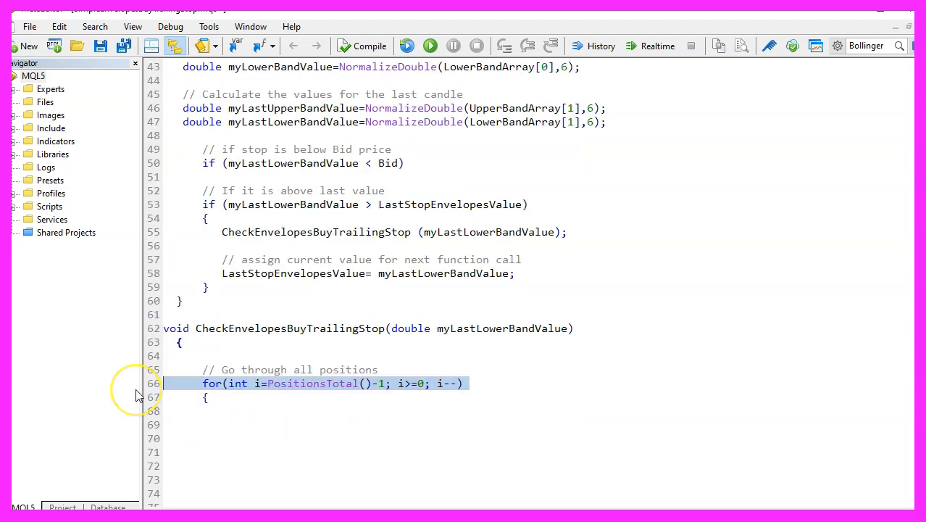
pyautogui.moveTo(268, 393)
pyautogui.write('string symbol=PositionGetSymbol(i); // get the symbol of the position')
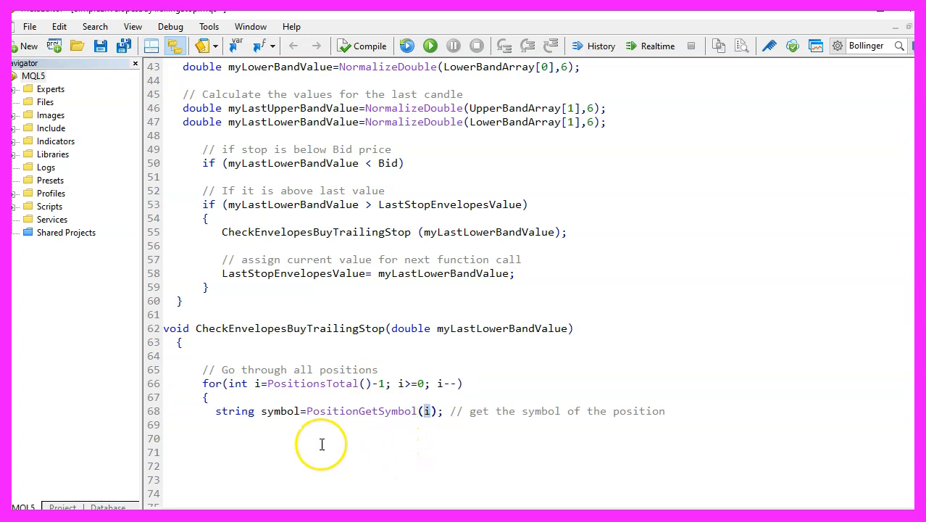
pyautogui.doubleClick(279, 411)
pyautogui.write('if (_Symbol==symbol) // if currency pair is equal')
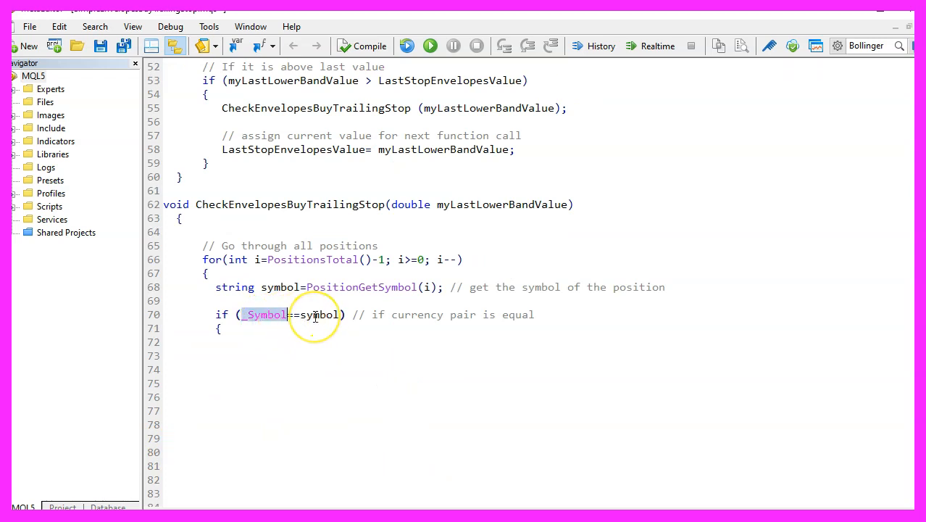
pyautogui.doubleClick(318, 314)
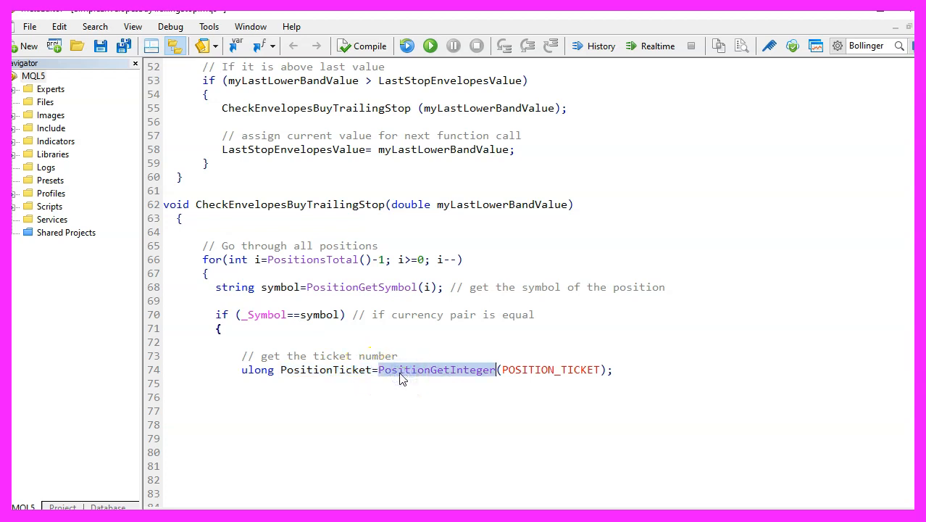
pyautogui.doubleClick(552, 370)
pyautogui.write('double CurrentStopLoss=PositionGetDouble(POSITION_SL);')
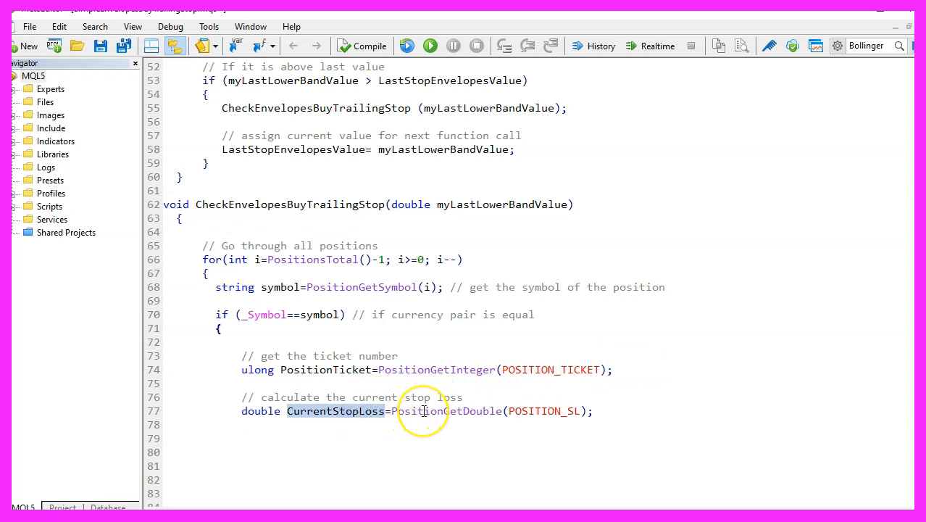
# - Compare CurrentStopLoss with the lower band and move the stop via trade.PositionModify
pyautogui.doubleClick(445, 411)
pyautogui.write('if (CurrentStopLoss<myLastLowerBandValue)')
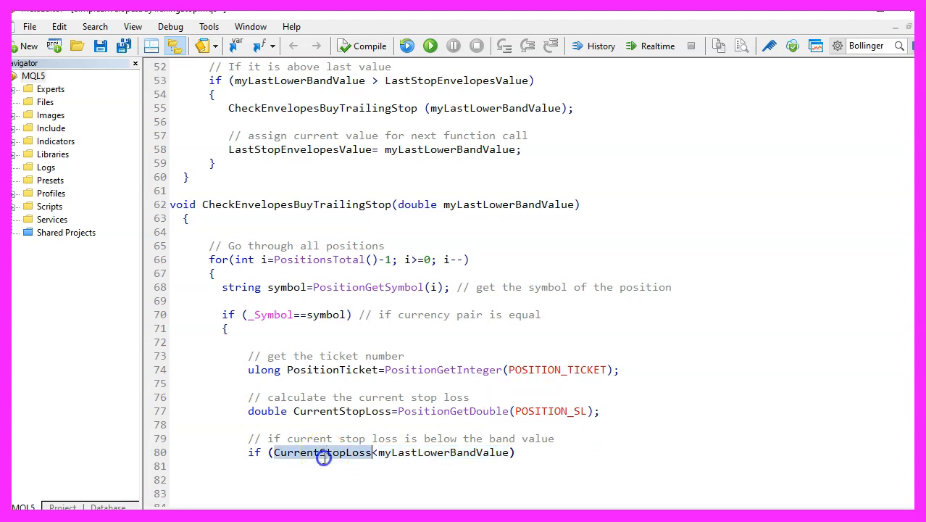
pyautogui.click(424, 452)
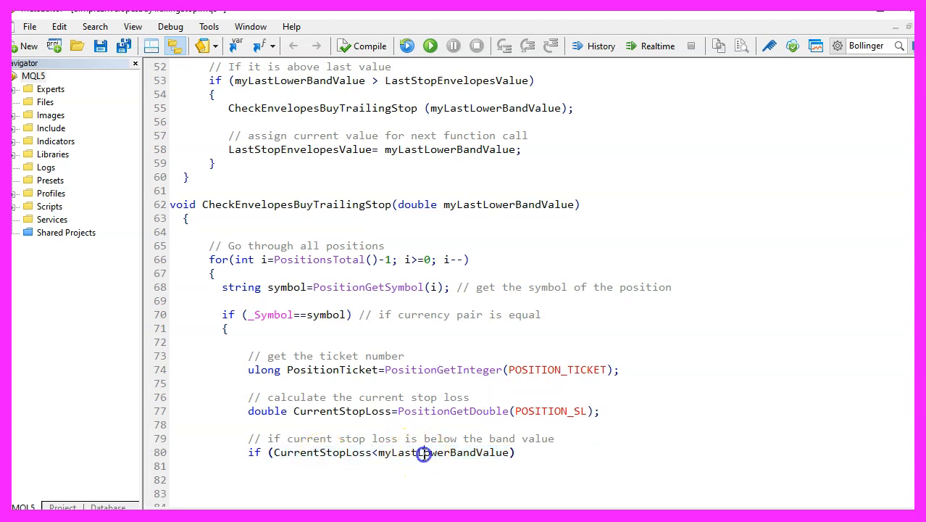
pyautogui.doubleClick(423, 452)
pyautogui.write('trade.PositionModify(PositionTicket,myLastLowerBandValue,0);')
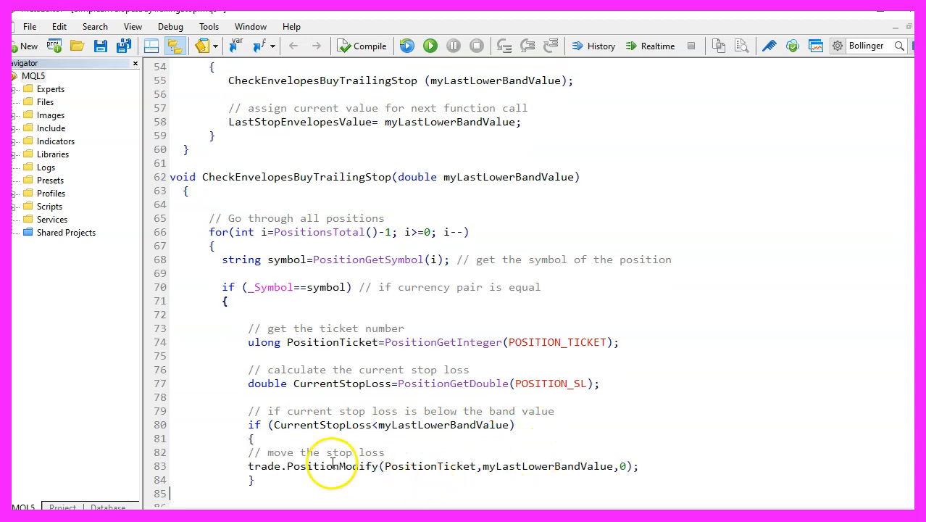
pyautogui.doubleClick(333, 465)
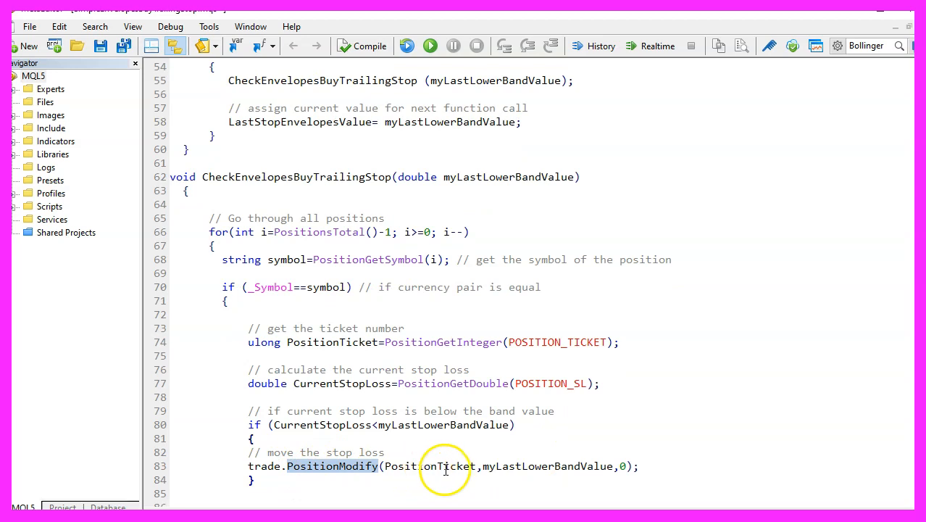
pyautogui.doubleClick(558, 466)
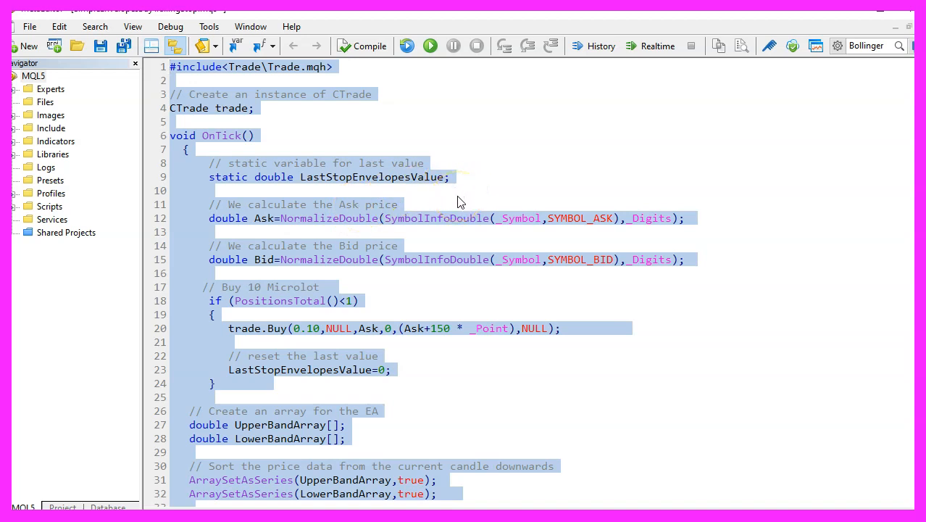
# - Fix the stray brace error and recompile until 0 errors and 0 warnings
pyautogui.scroll(-3)
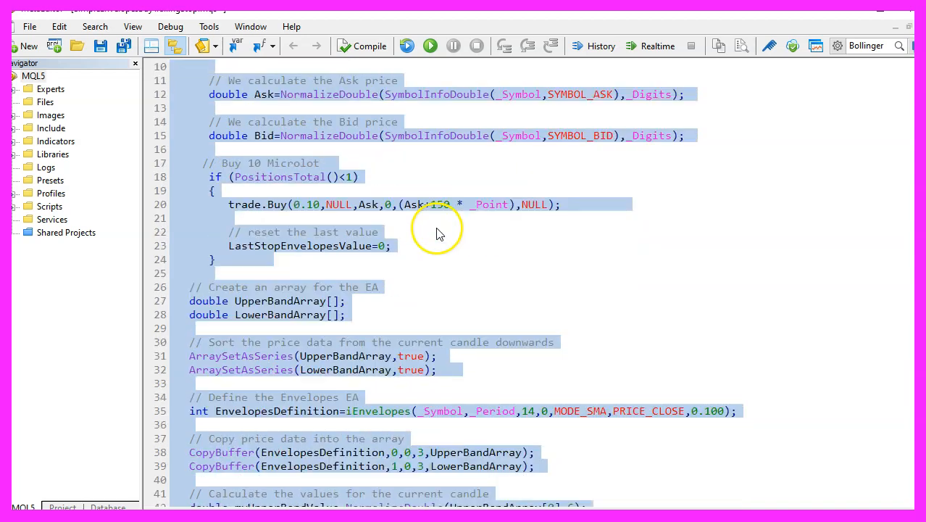
pyautogui.scroll(-3)
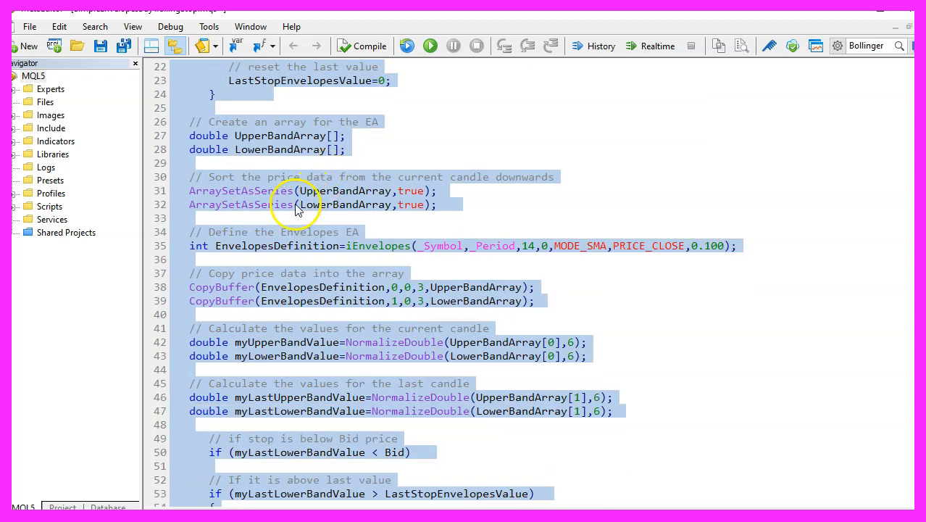
pyautogui.scroll(-3)
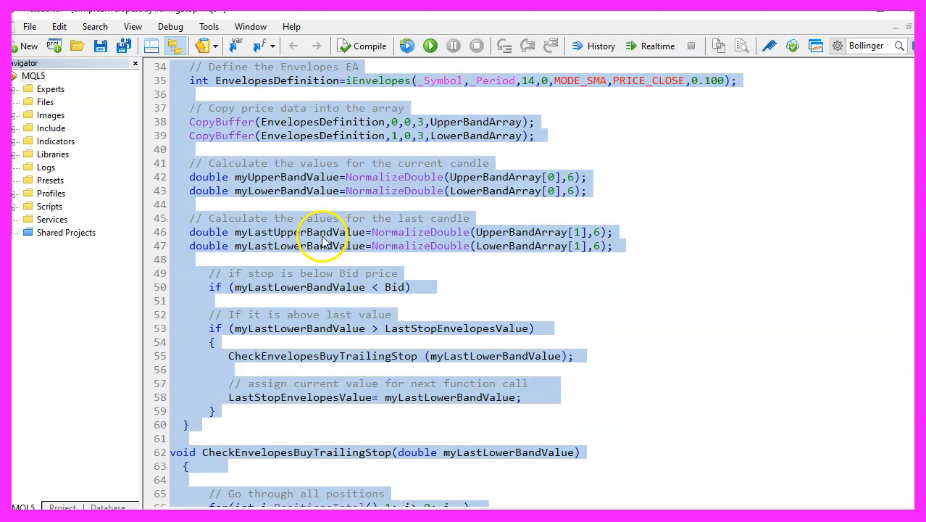
pyautogui.moveTo(370, 46)
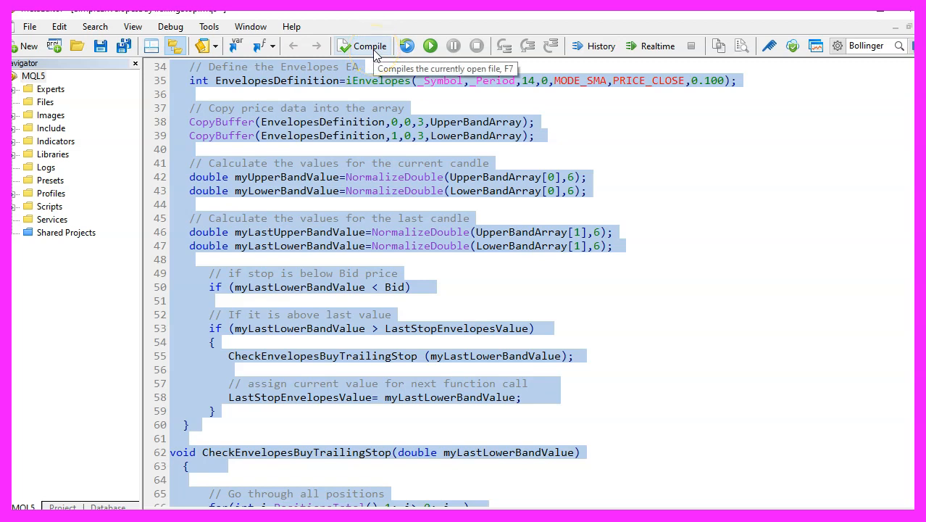
pyautogui.click(369, 45)
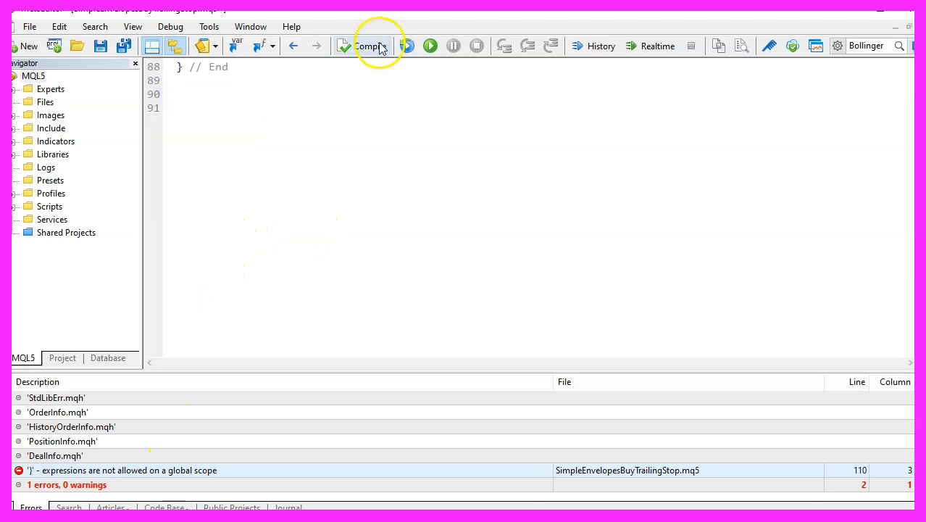
pyautogui.click(369, 45)
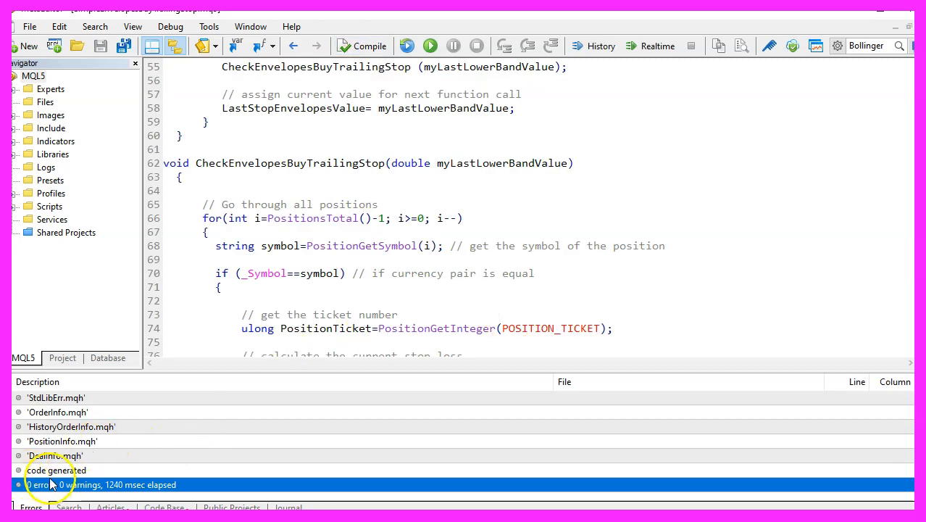
pyautogui.moveTo(812, 78)
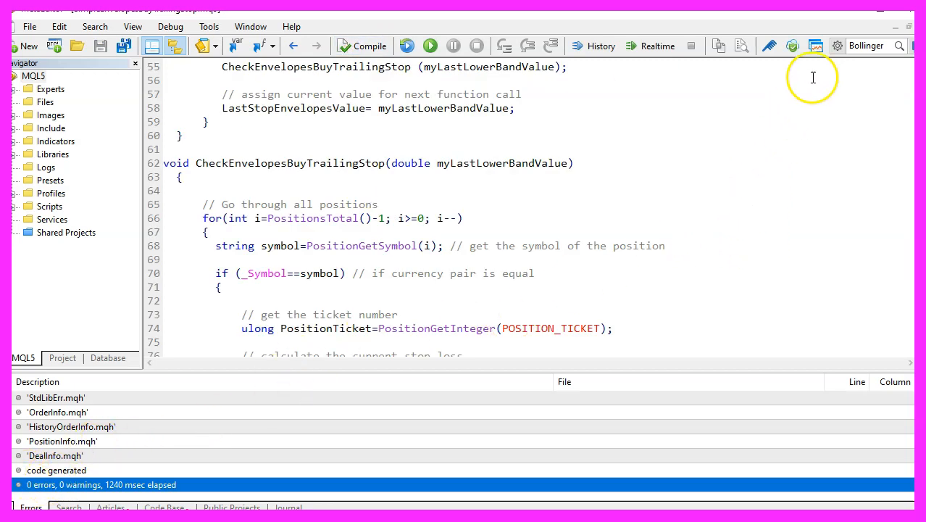
pyautogui.moveTo(817, 46)
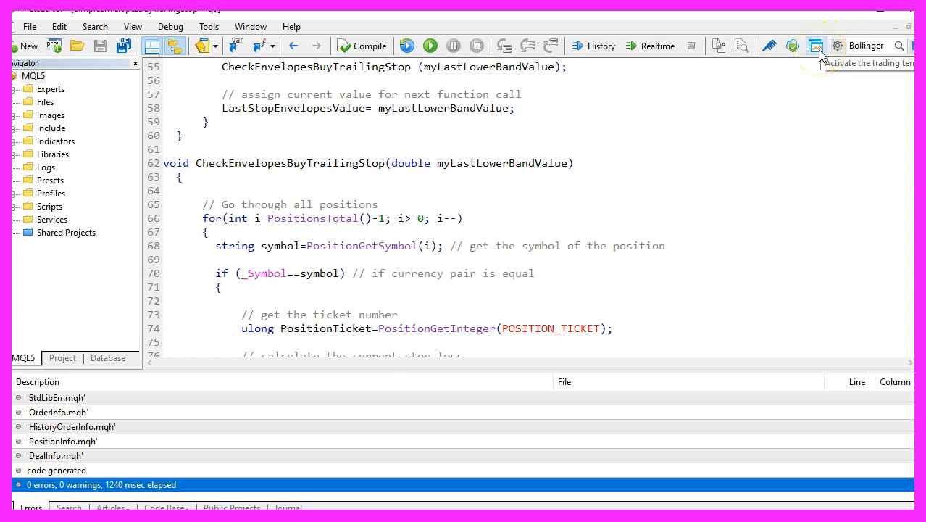
# - Open MetaTrader 5's Strategy Tester with SimpleEnvelopesBuyTrailingStop.ex5 as the expert
pyautogui.click(817, 45)
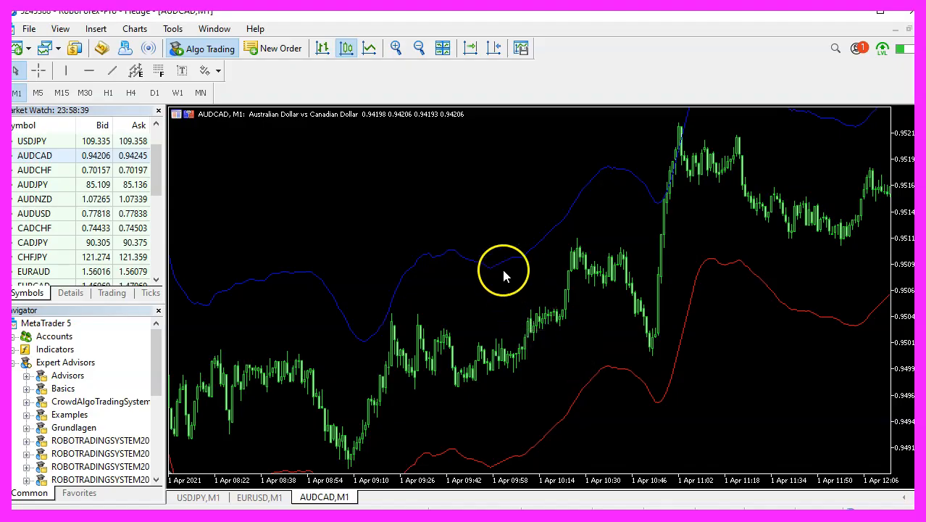
pyautogui.moveTo(60, 28)
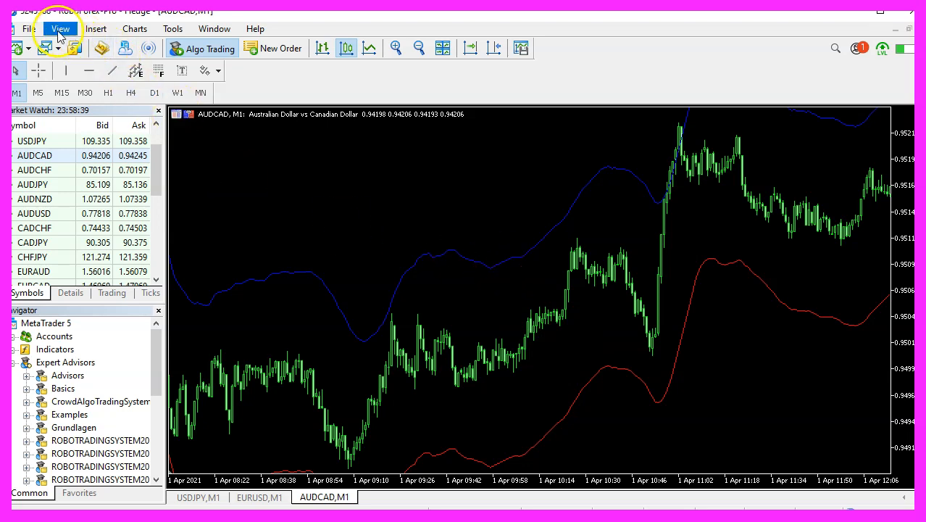
pyautogui.click(61, 28)
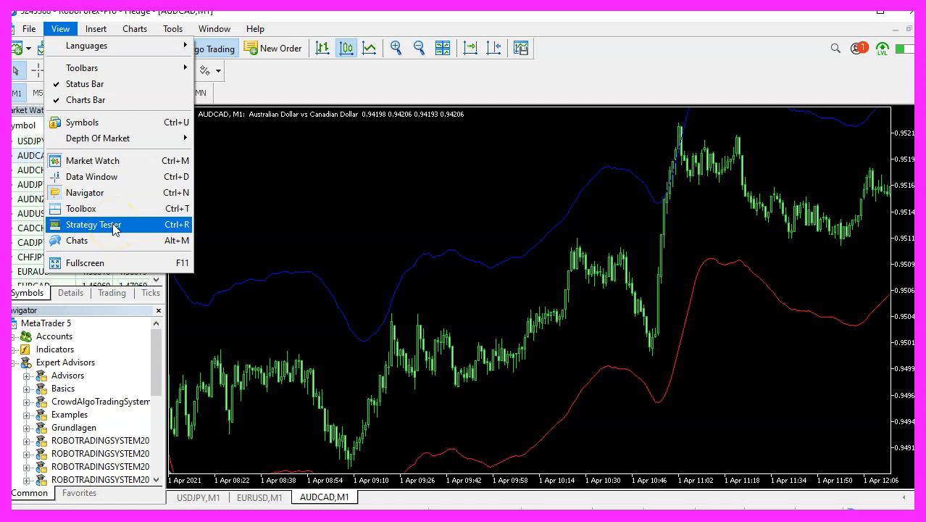
pyautogui.click(93, 224)
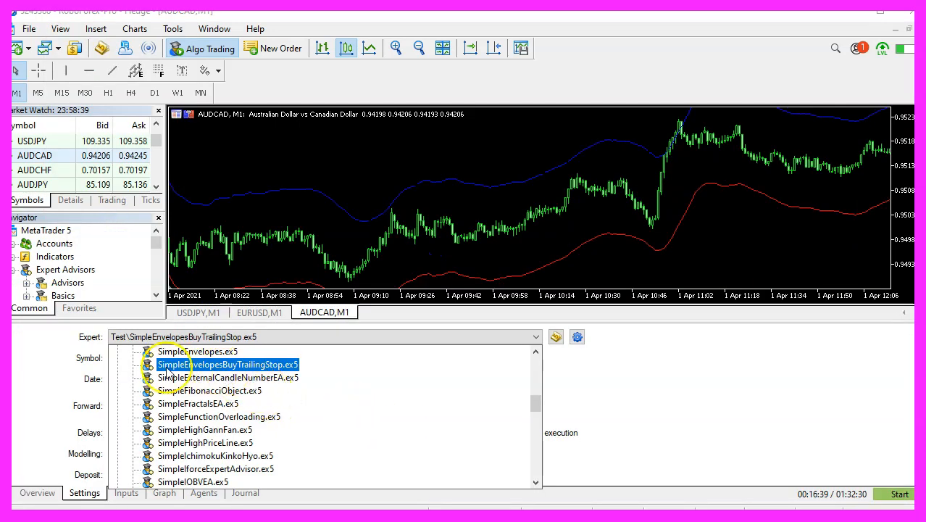
pyautogui.moveTo(250, 372)
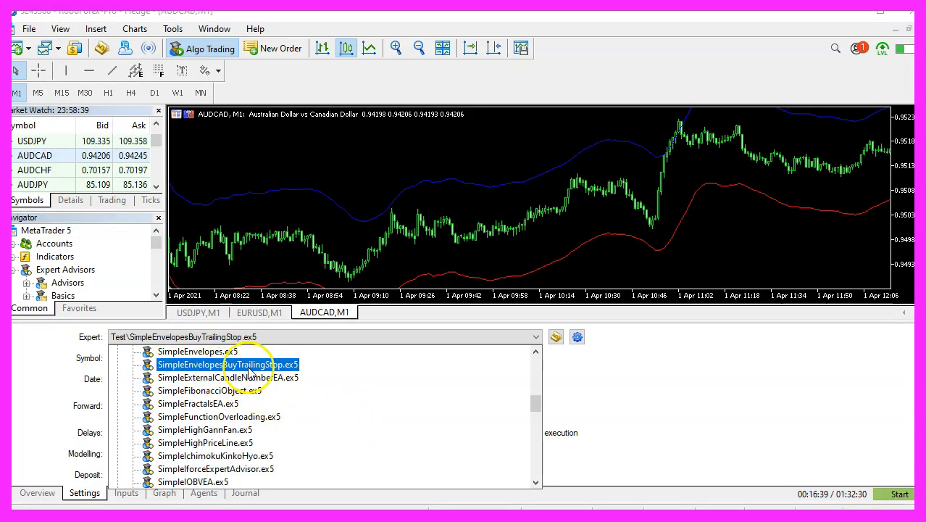
pyautogui.click(227, 364)
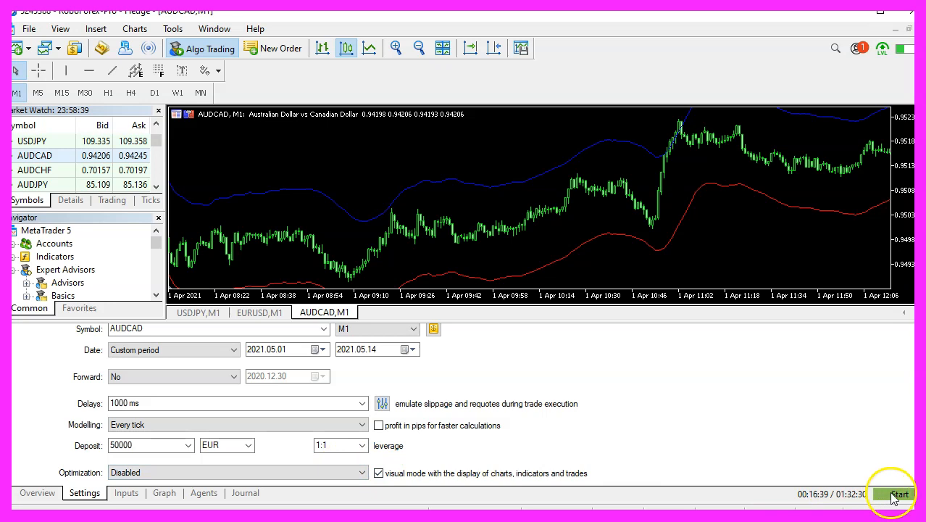
# - Start the AUDCAD visual backtest and check the lower Envelopes band against the 0.94753 stop loss
pyautogui.click(899, 493)
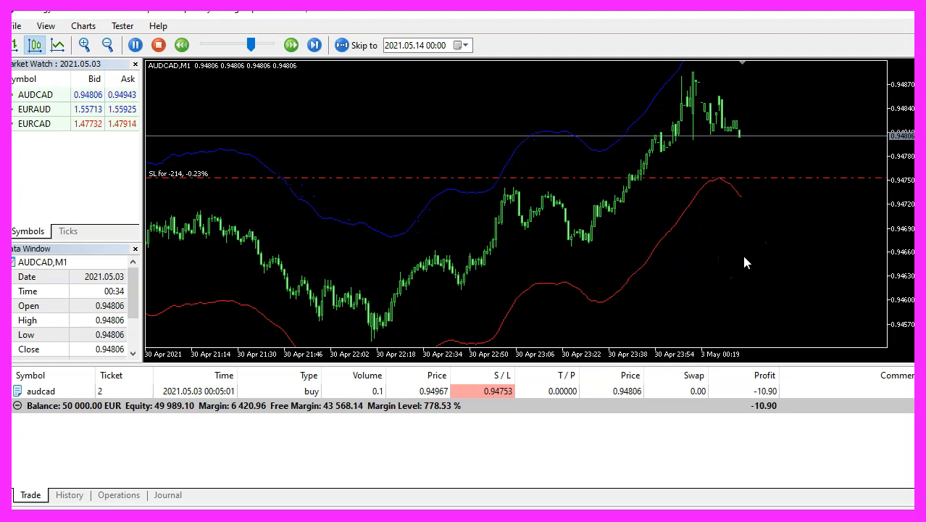
pyautogui.click(290, 45)
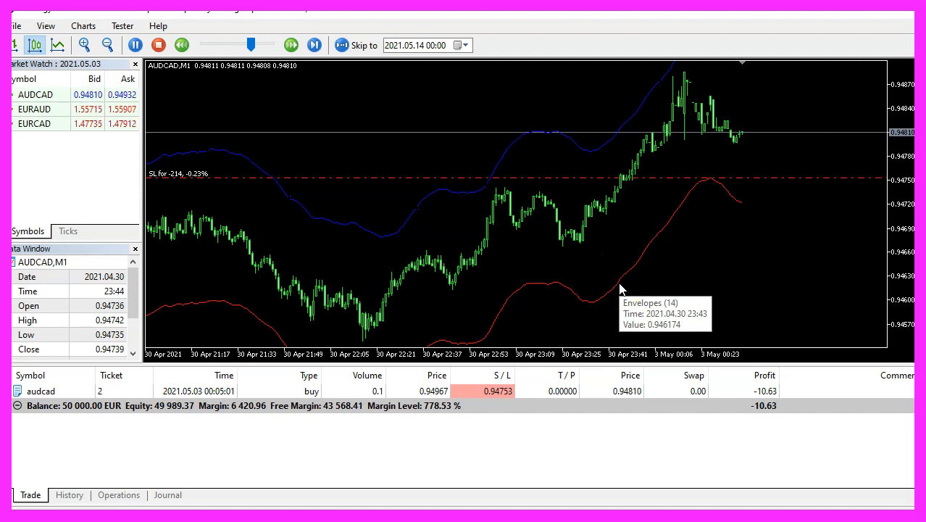
pyautogui.click(314, 45)
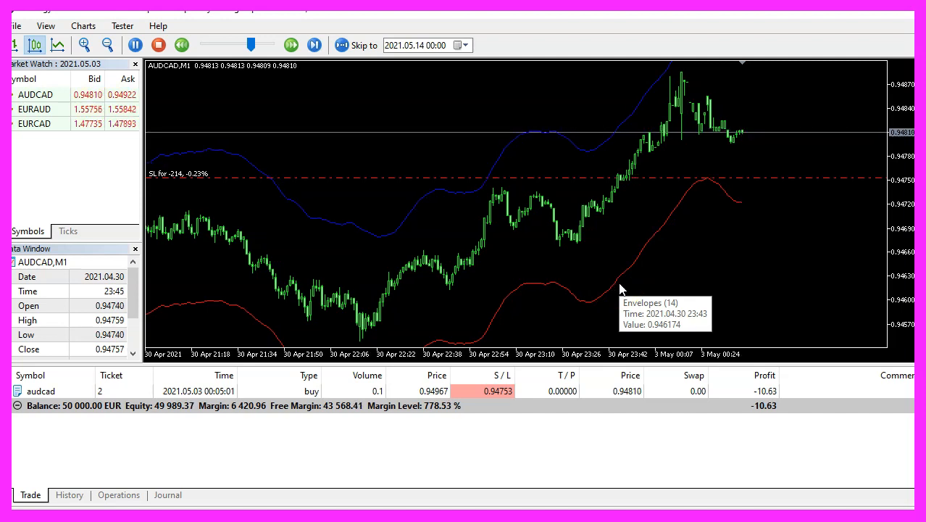